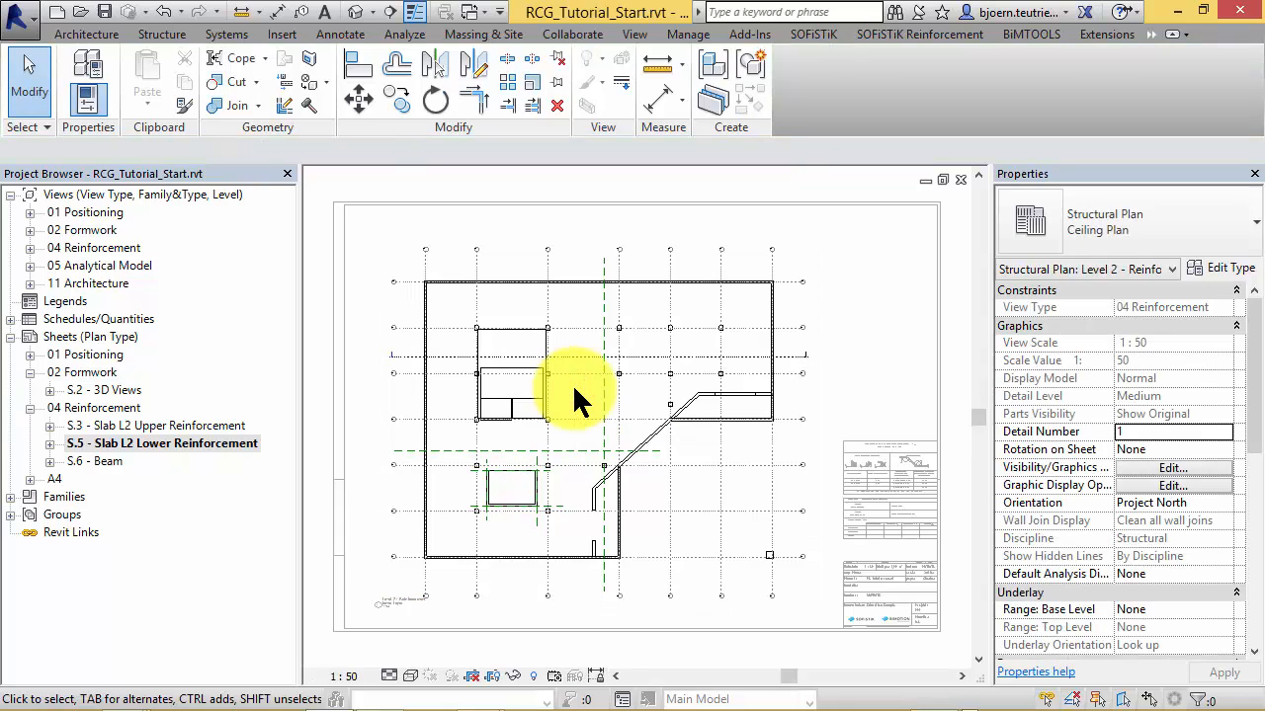
mouse_move(885, 118)
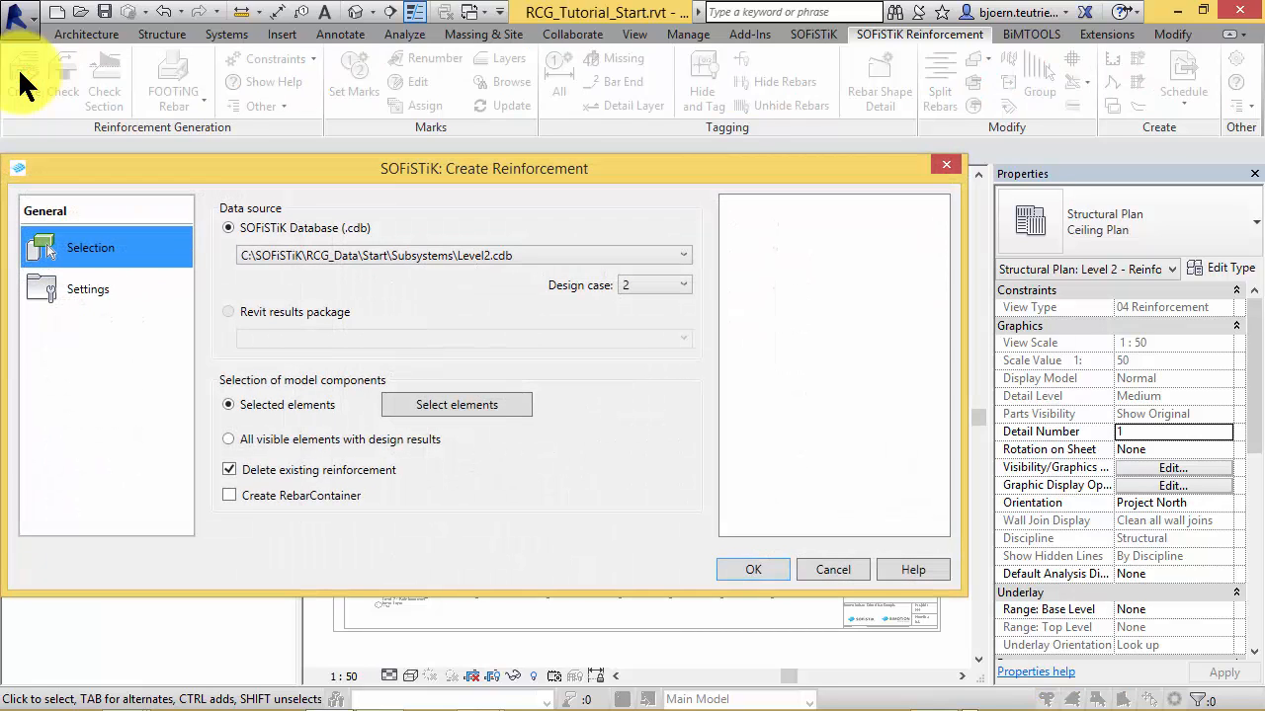
mouse_move(360, 255)
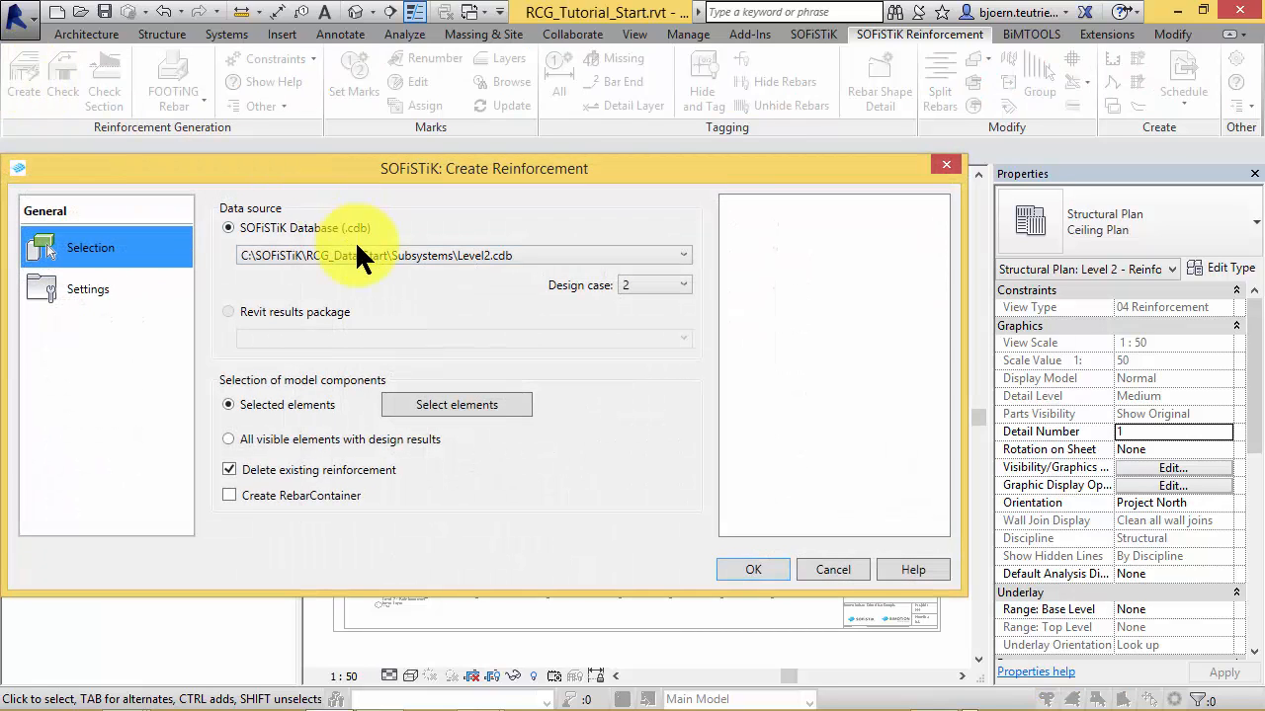
Step: Keep the SOFiSTiK Level2 database as source and choose design case 2
left_click(682, 255)
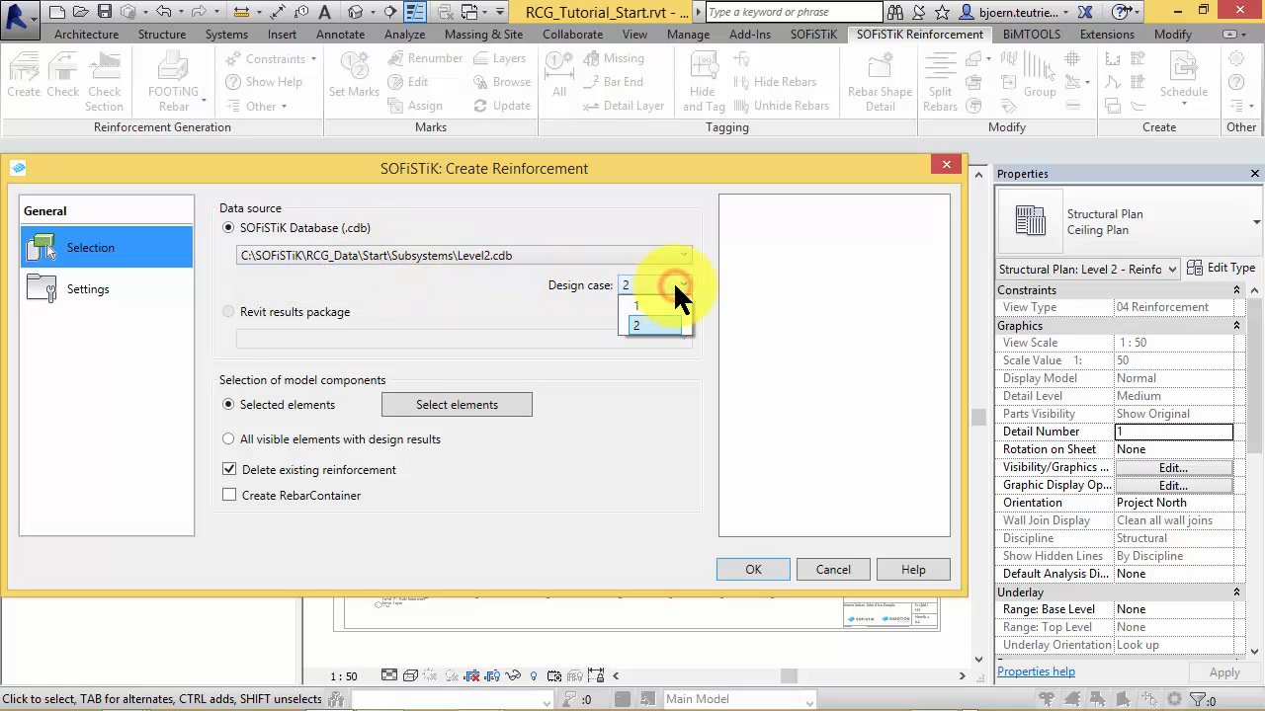
left_click(636, 324)
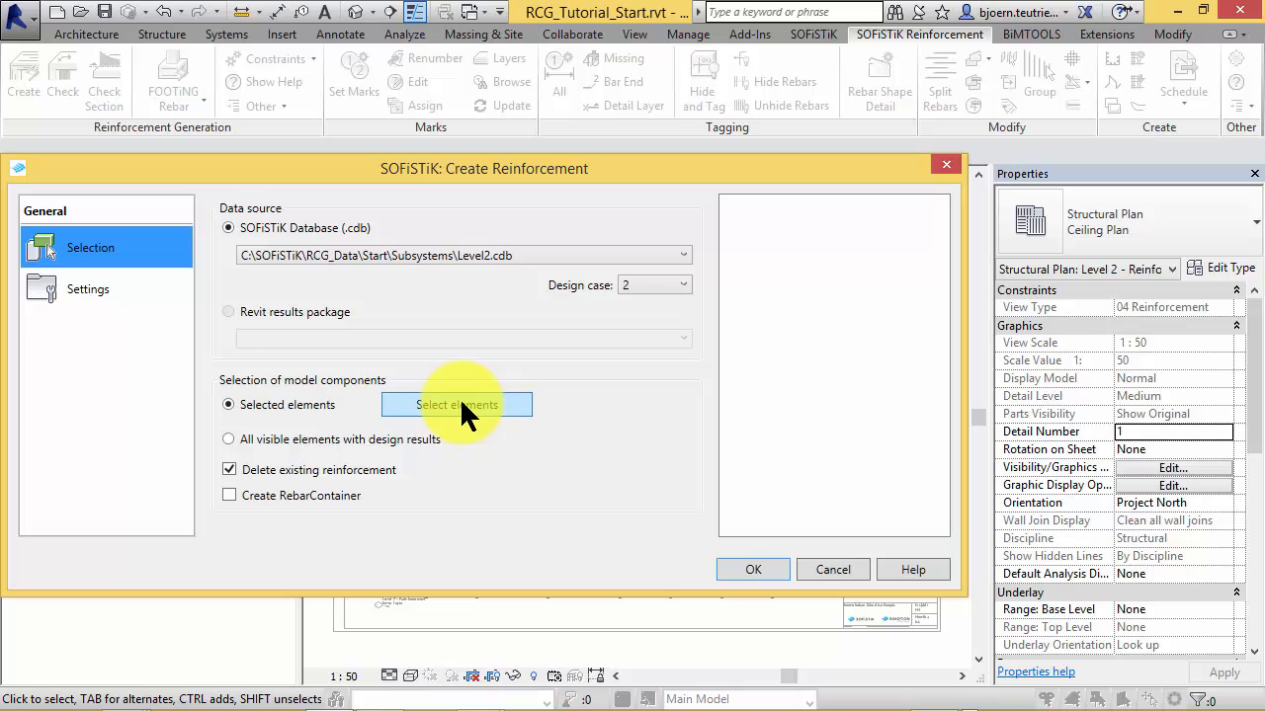
Step: Pick the slab to reinforce, enable Create RebarContainer and show the Settings page
left_click(456, 405)
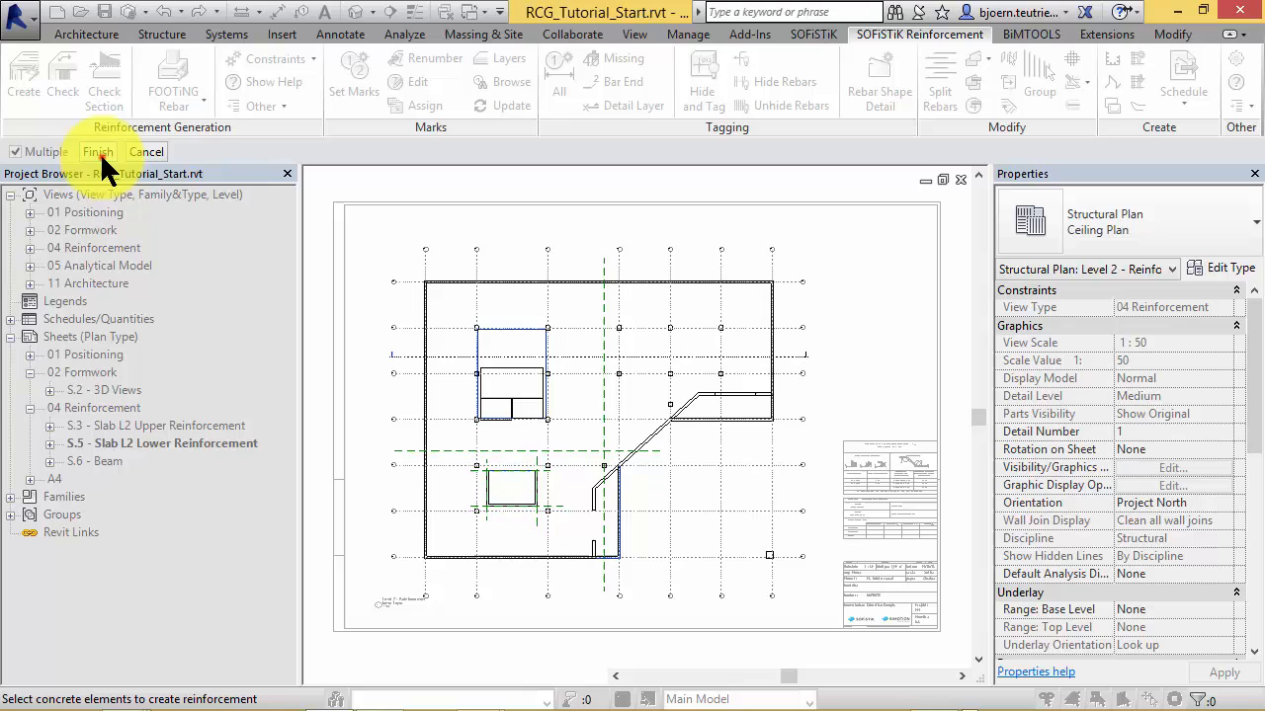
left_click(99, 151)
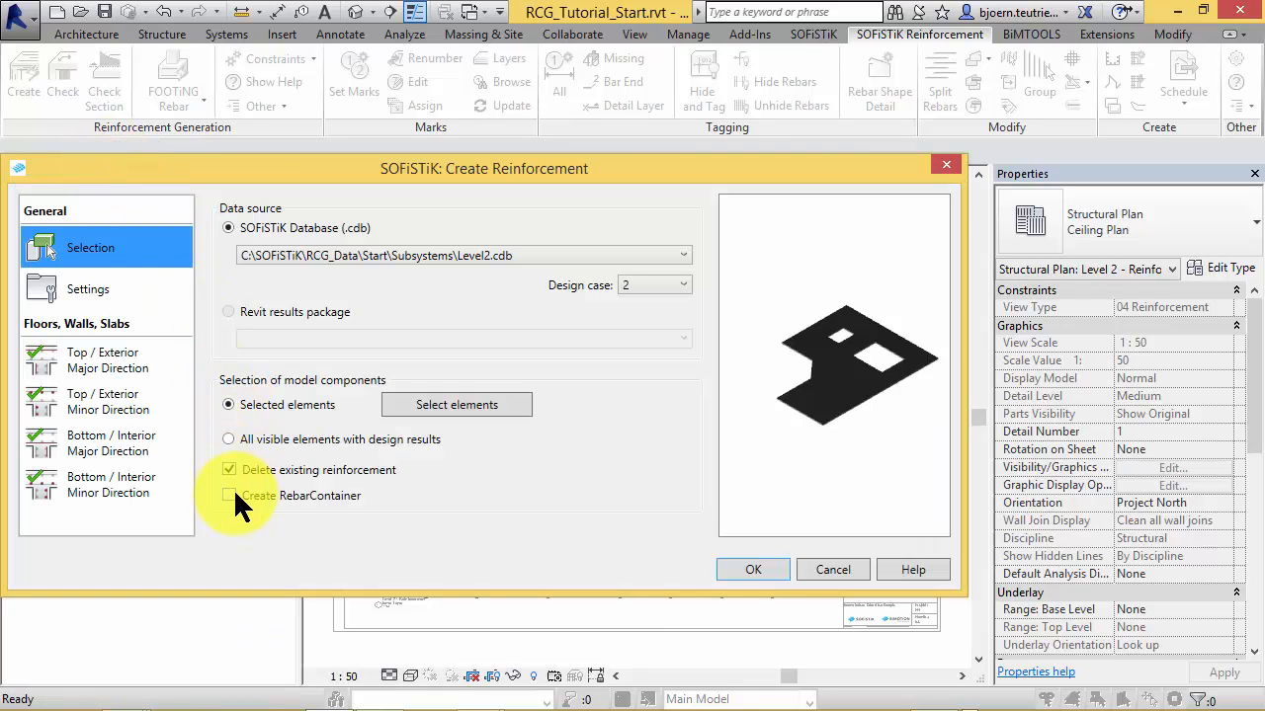
left_click(230, 494)
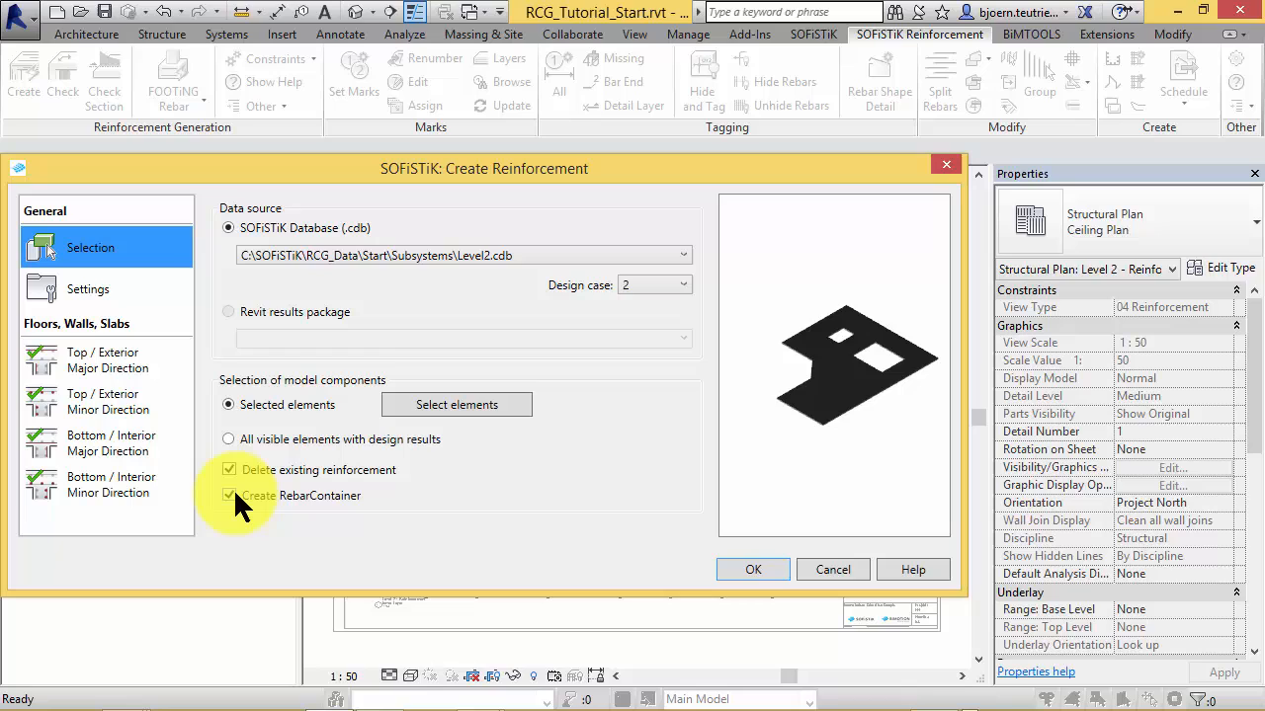
left_click(229, 494)
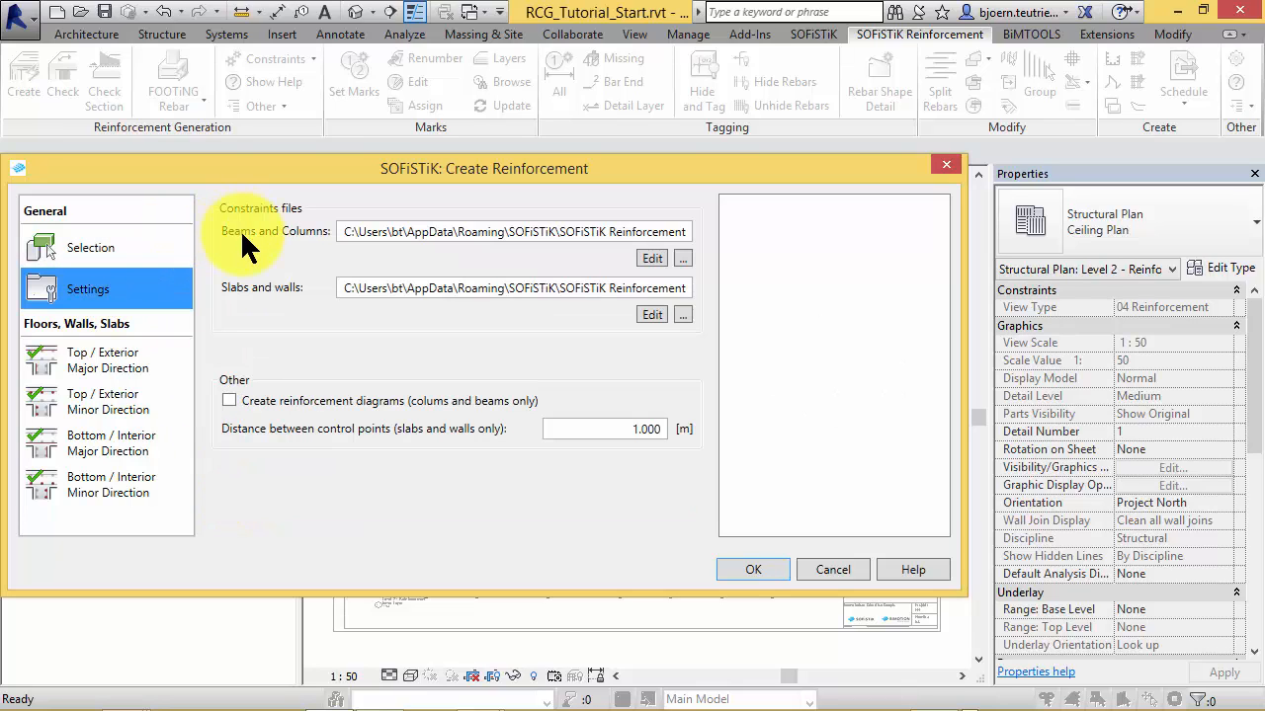
mouse_move(245, 296)
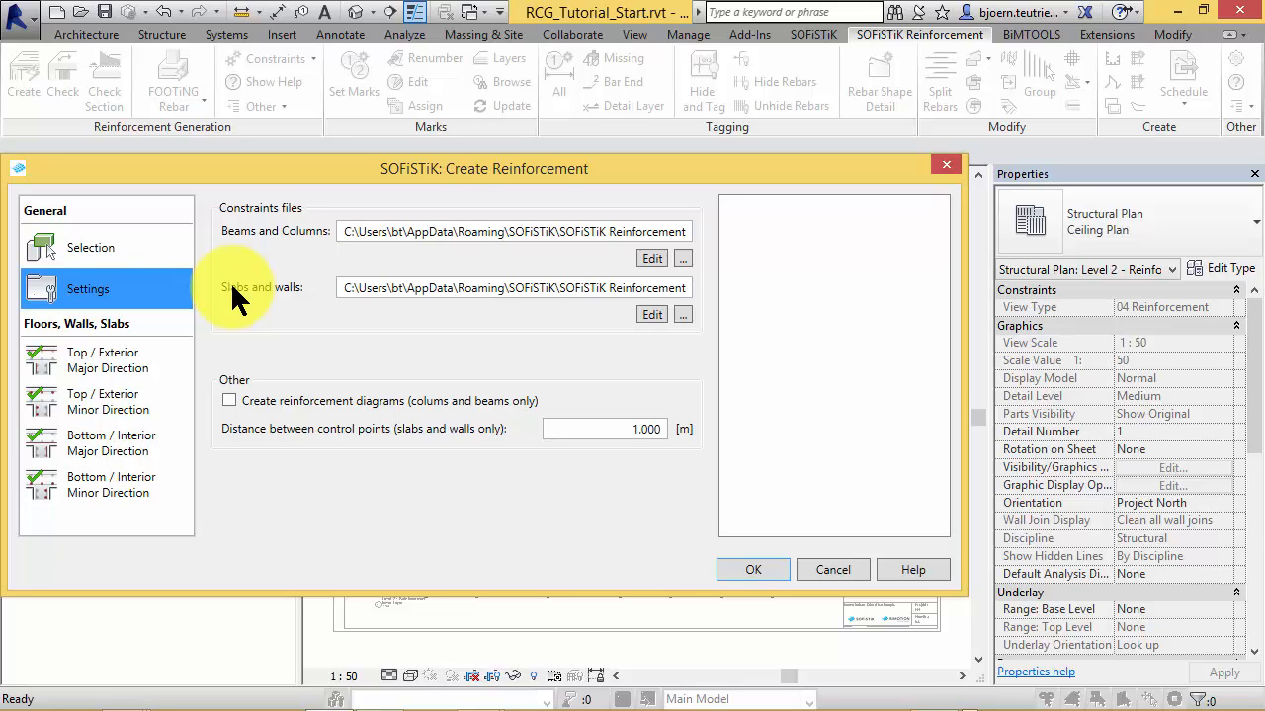
Step: Exclude the top major- and minor-direction layers from creation
left_click(108, 360)
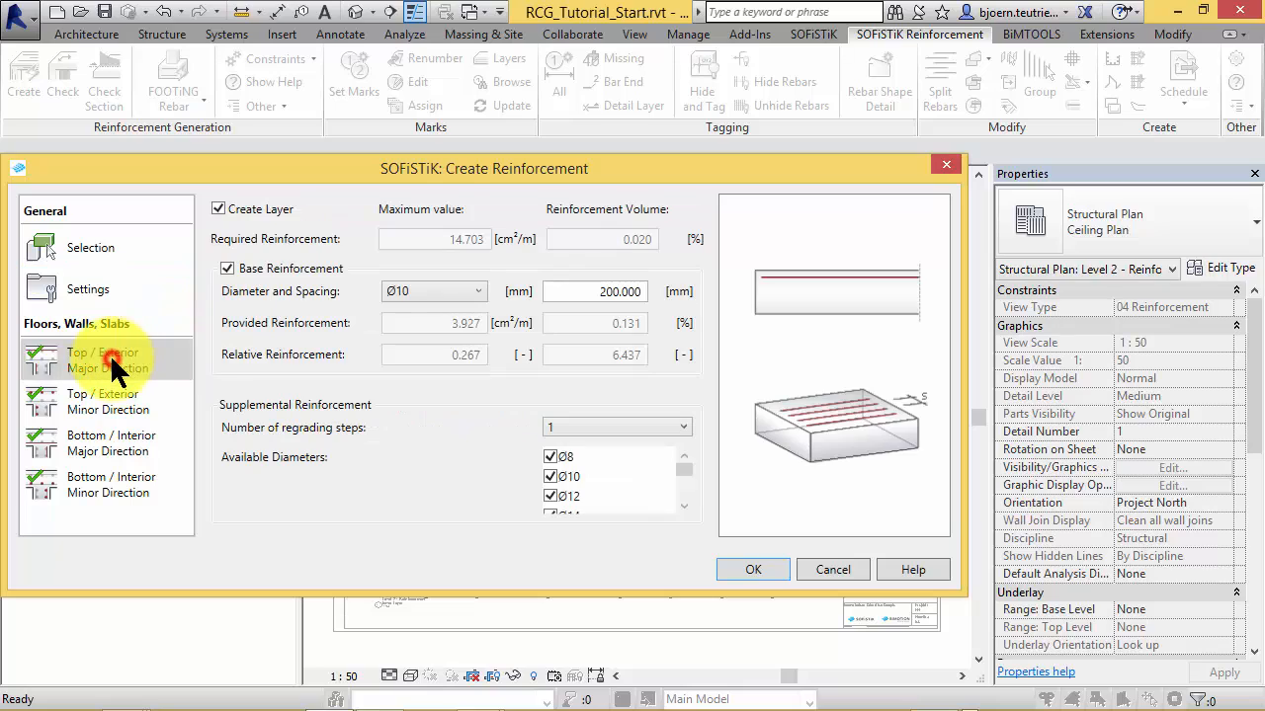
mouse_move(198, 312)
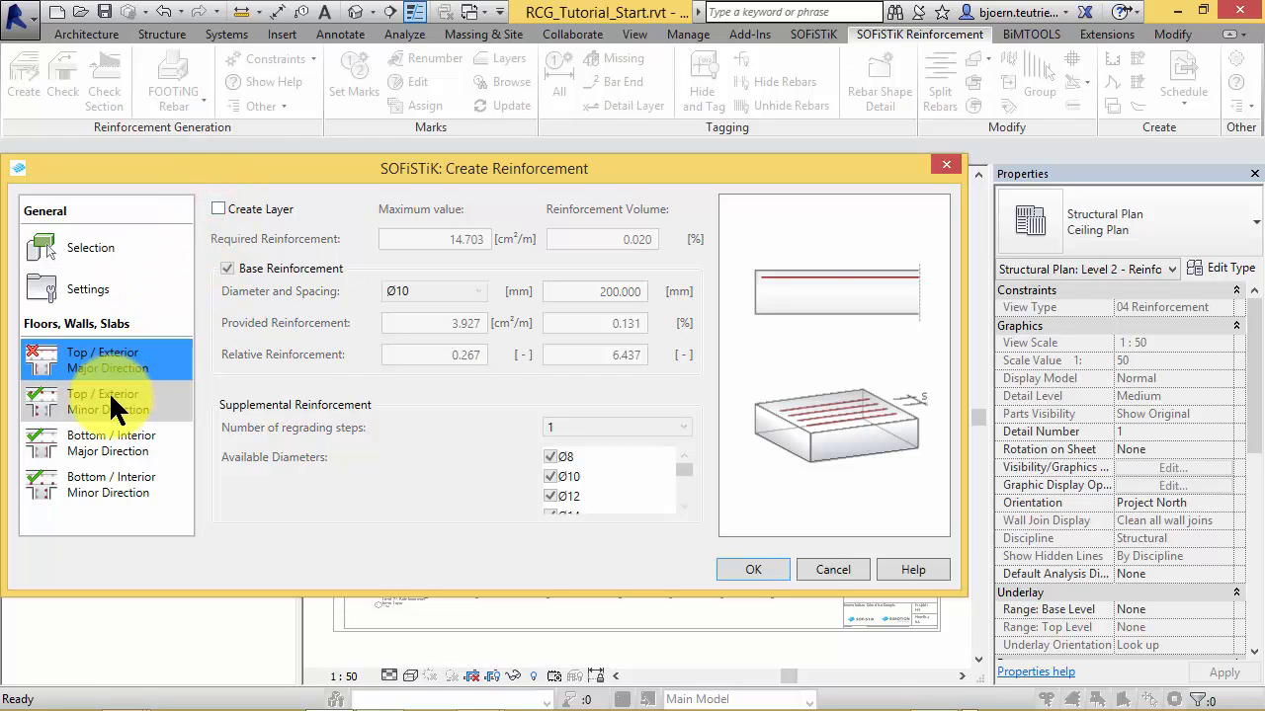
left_click(106, 401)
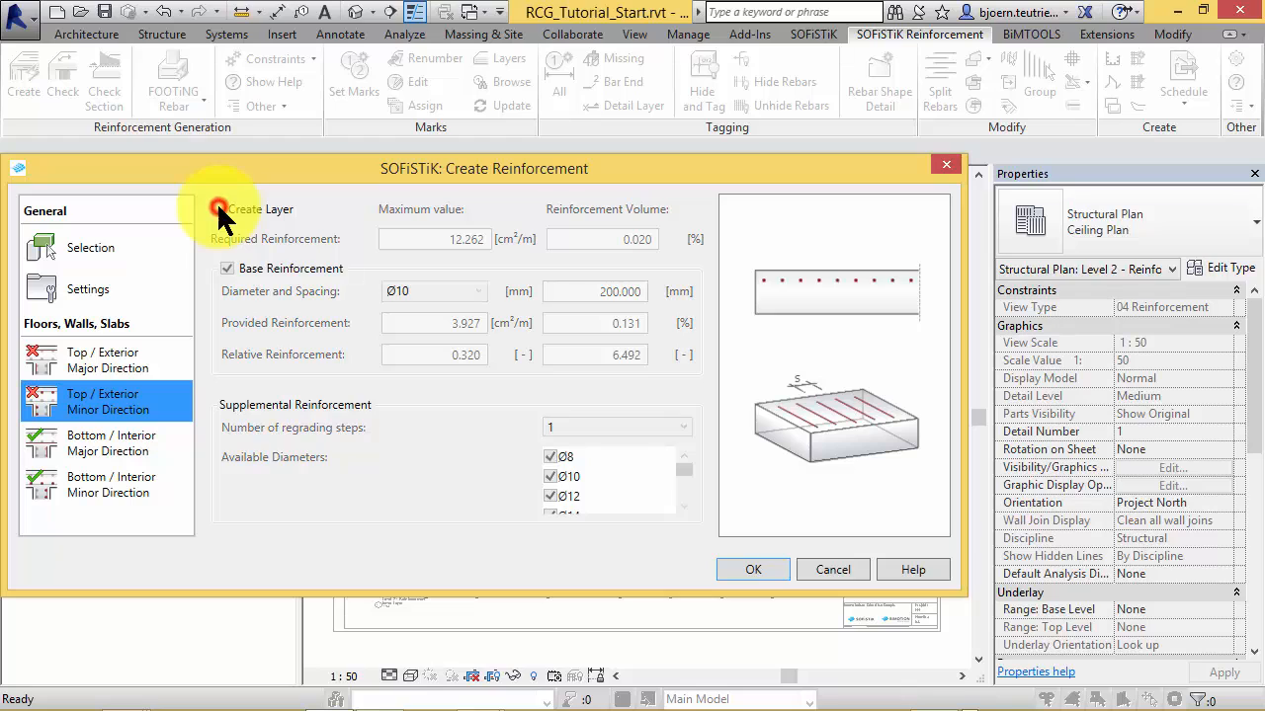
left_click(111, 443)
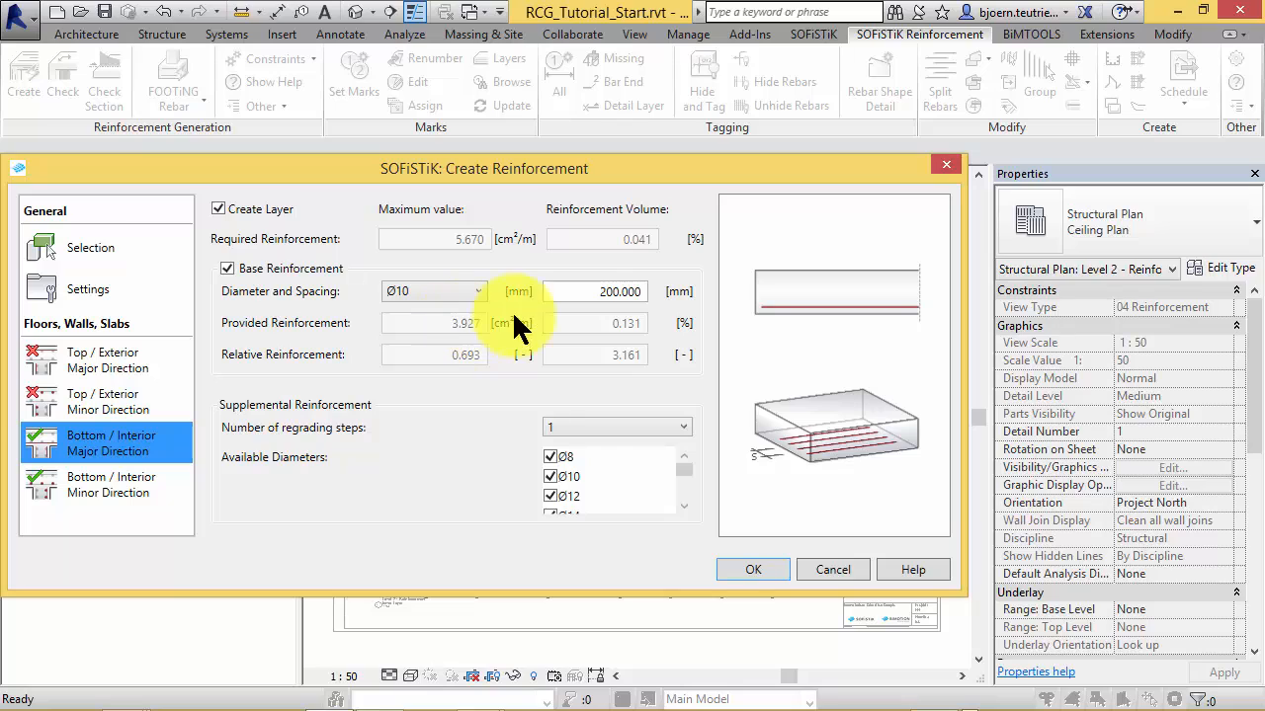
Step: Set both bottom directions to 220 mm spacing and generate the Ø10 reinforcement
triple_click(592, 290)
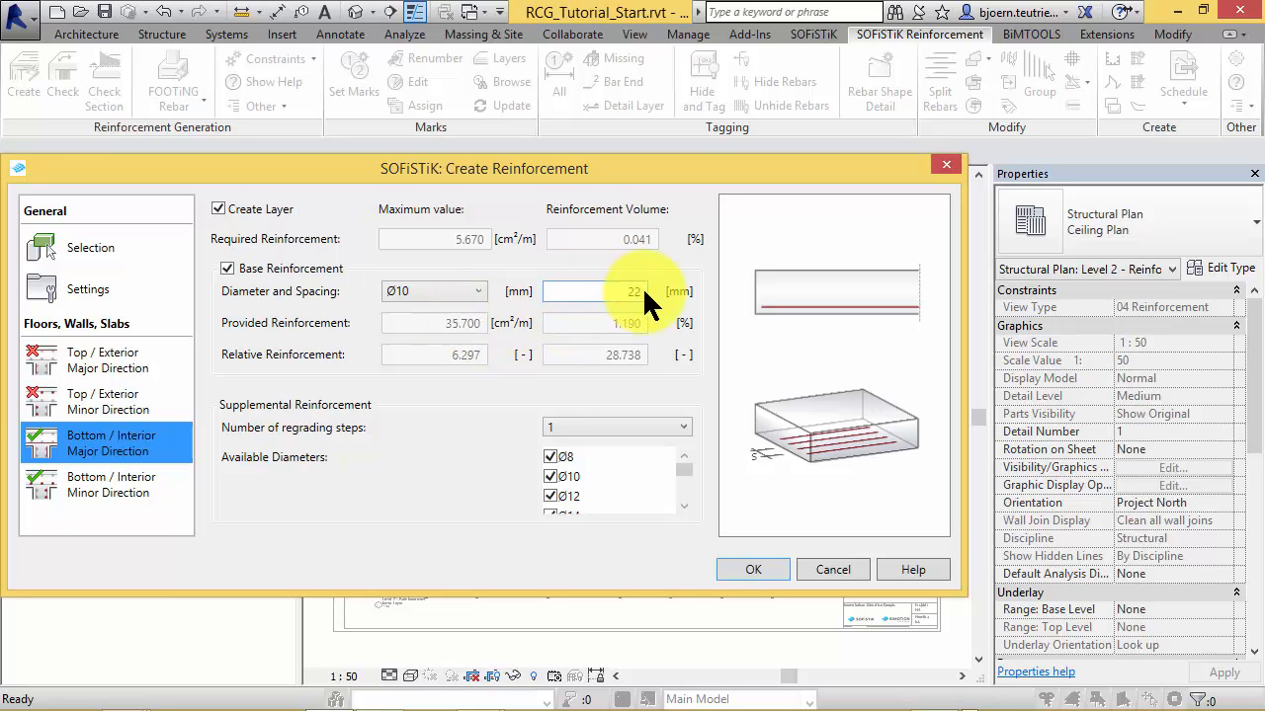
type("220")
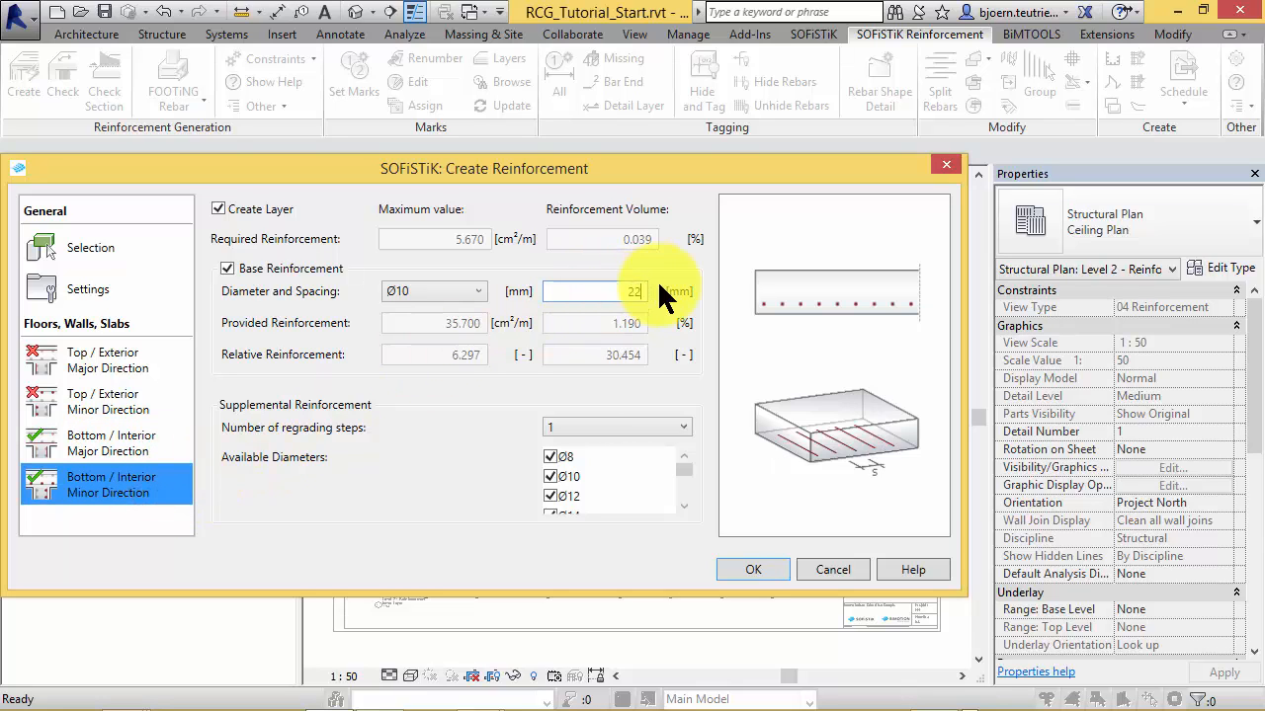
type("220")
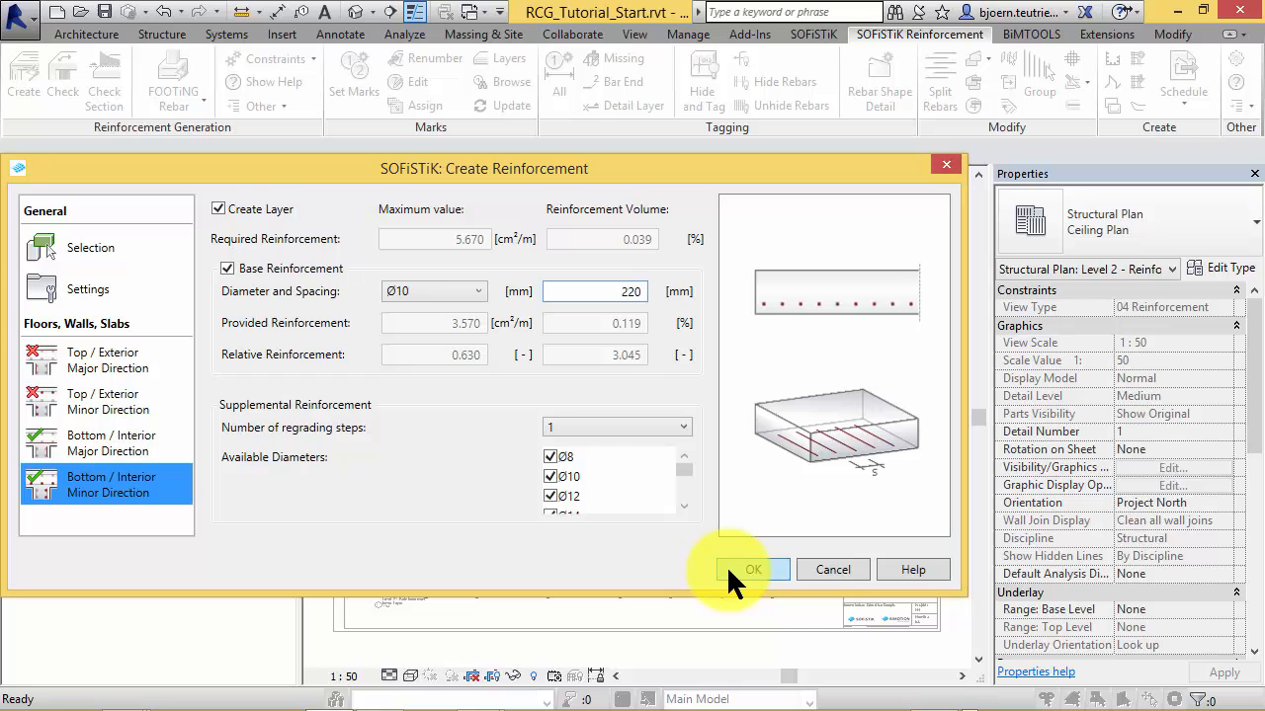
left_click(751, 569)
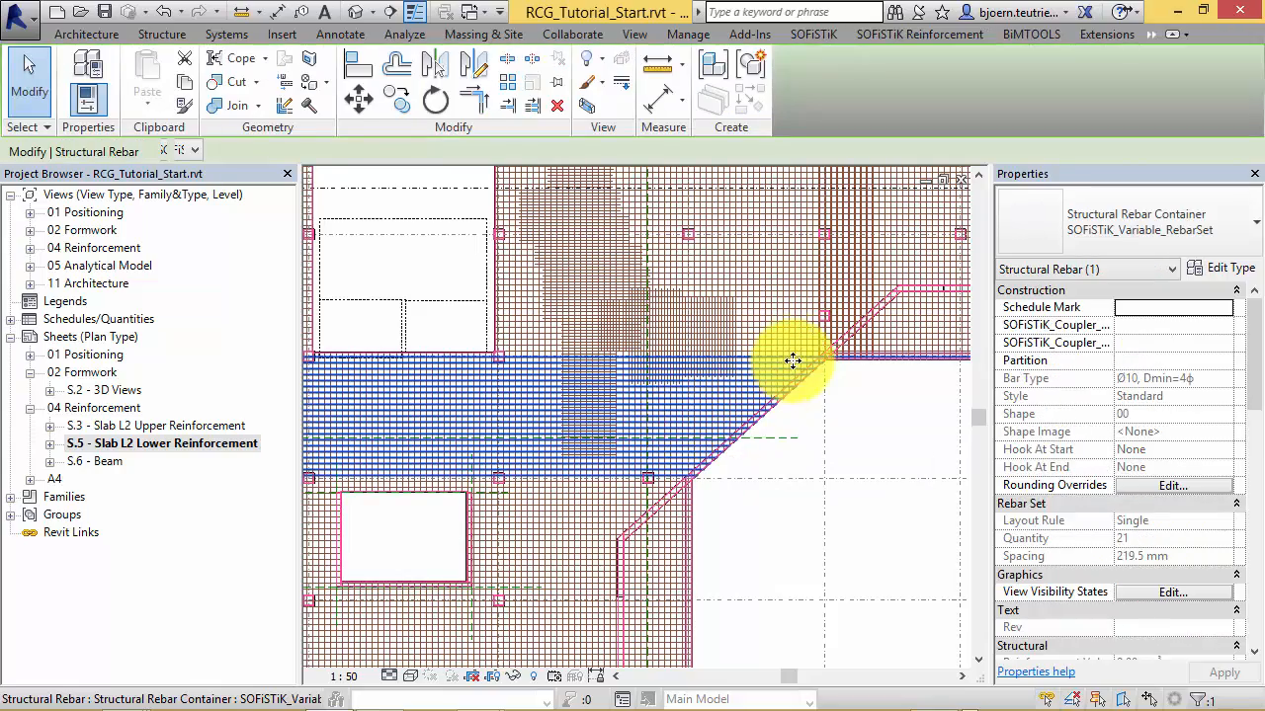
mouse_move(820, 356)
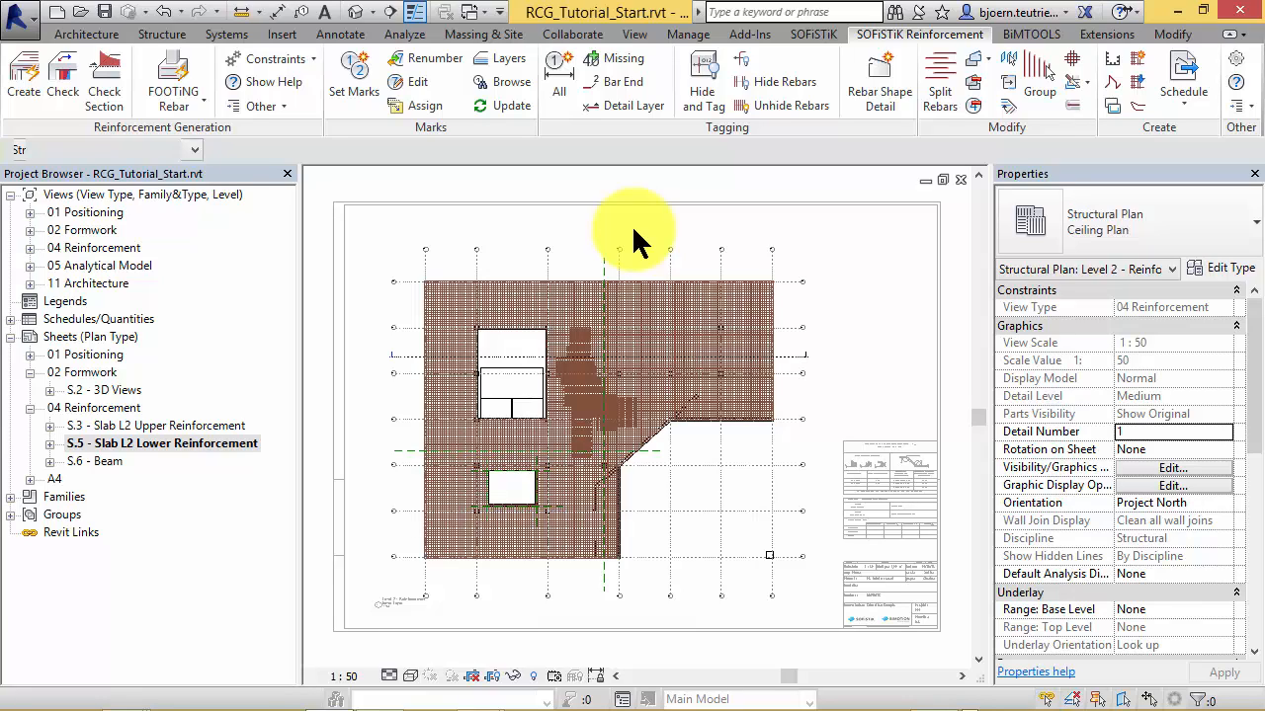
mouse_move(63, 76)
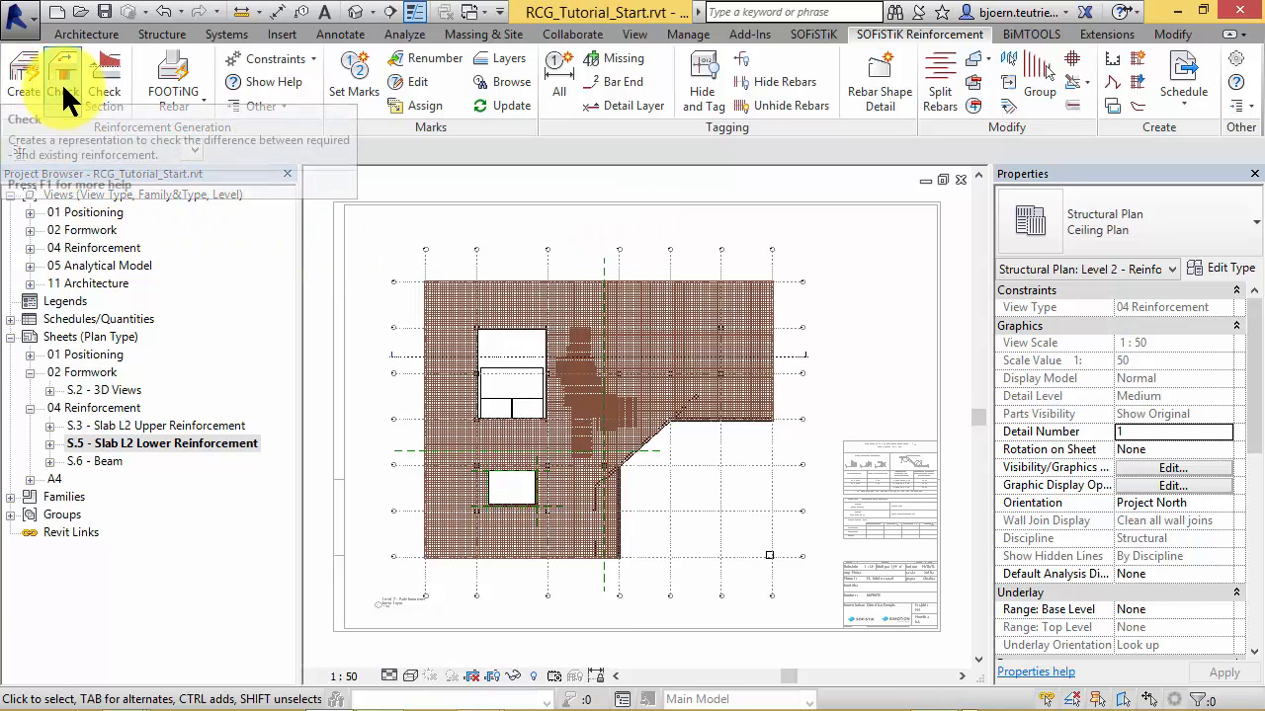
Step: Run the reinforcement check for design case 2 on the slab plan
left_click(102, 75)
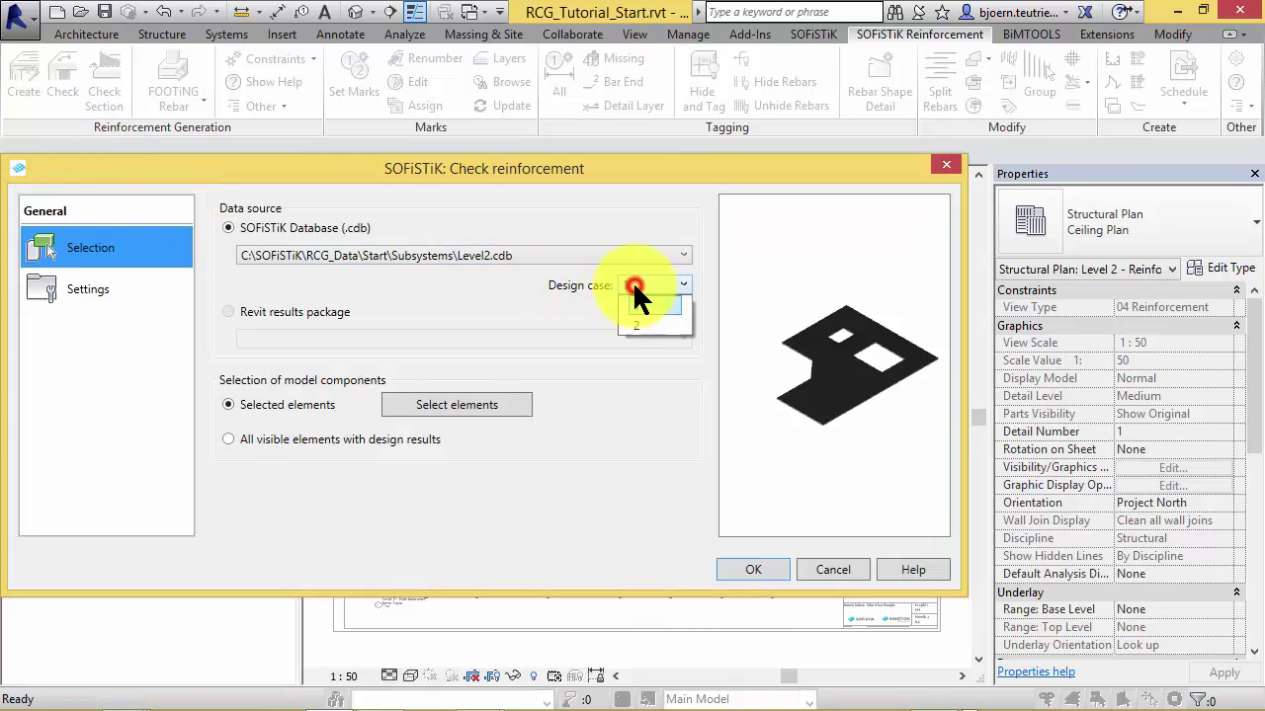
left_click(636, 324)
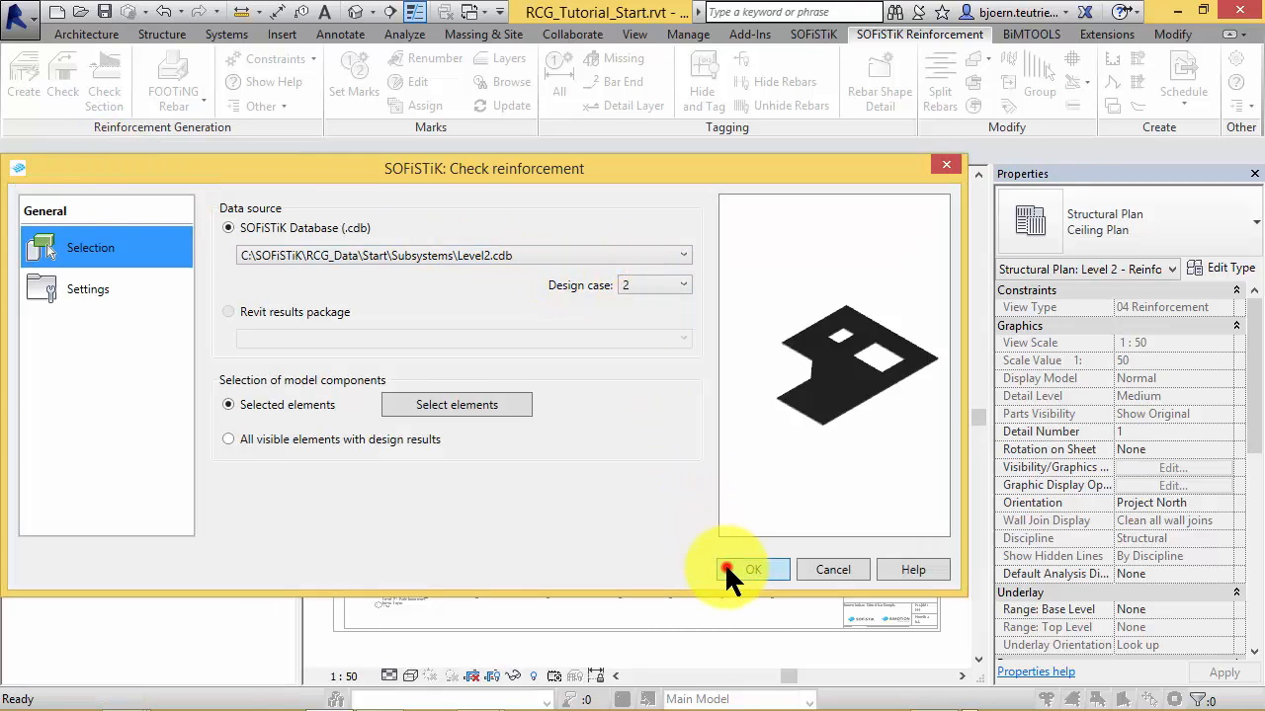
left_click(751, 569)
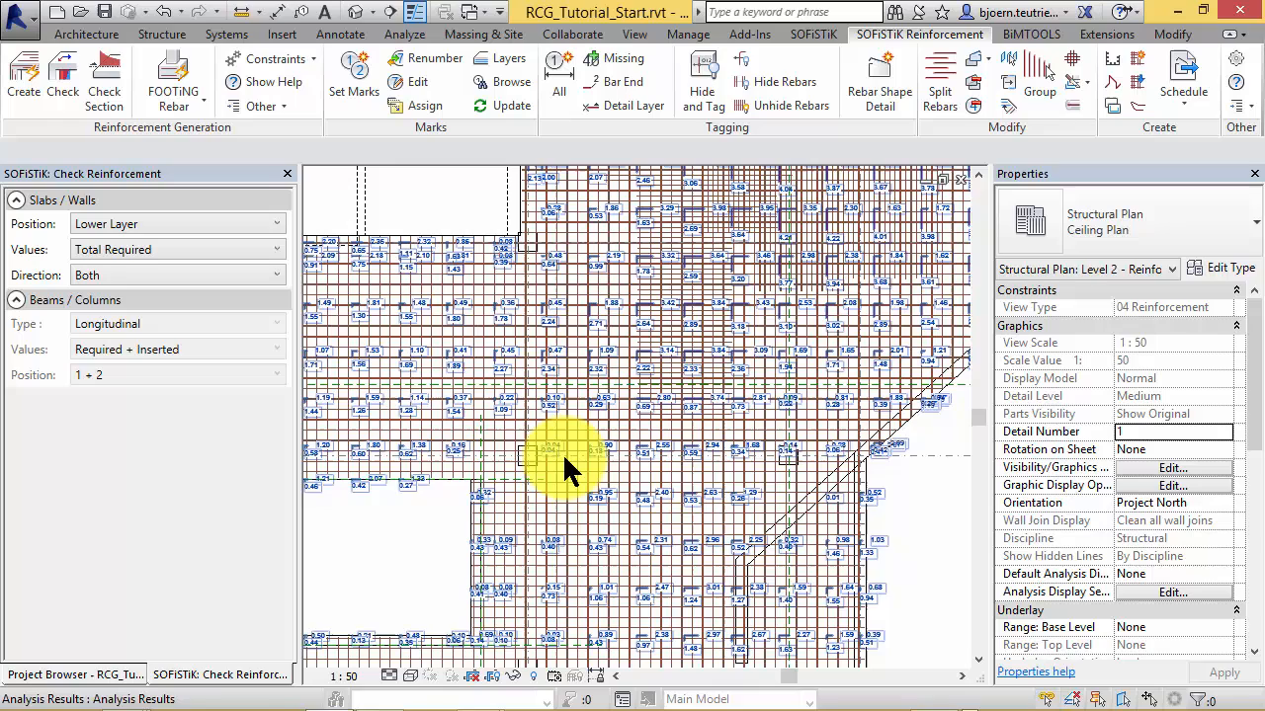
Step: Simplify the plan display and show Still Required lower-layer reinforcement values
left_click(411, 676)
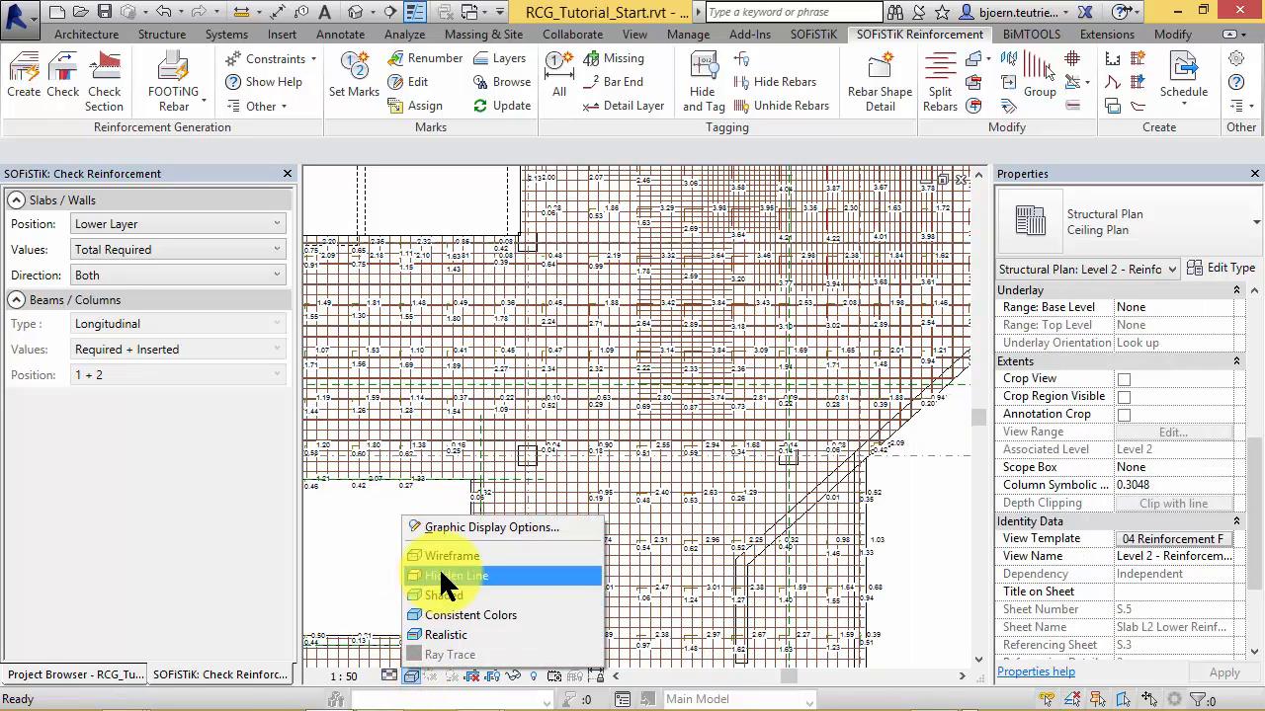
left_click(454, 577)
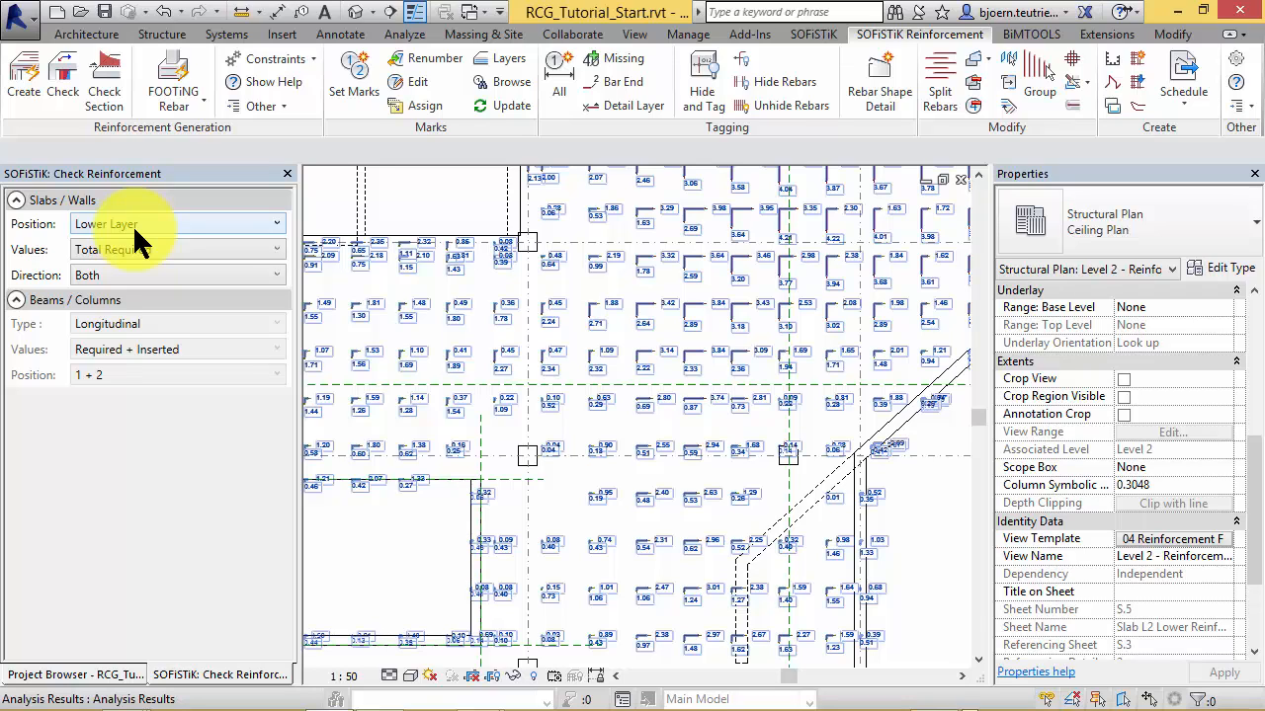
left_click(178, 249)
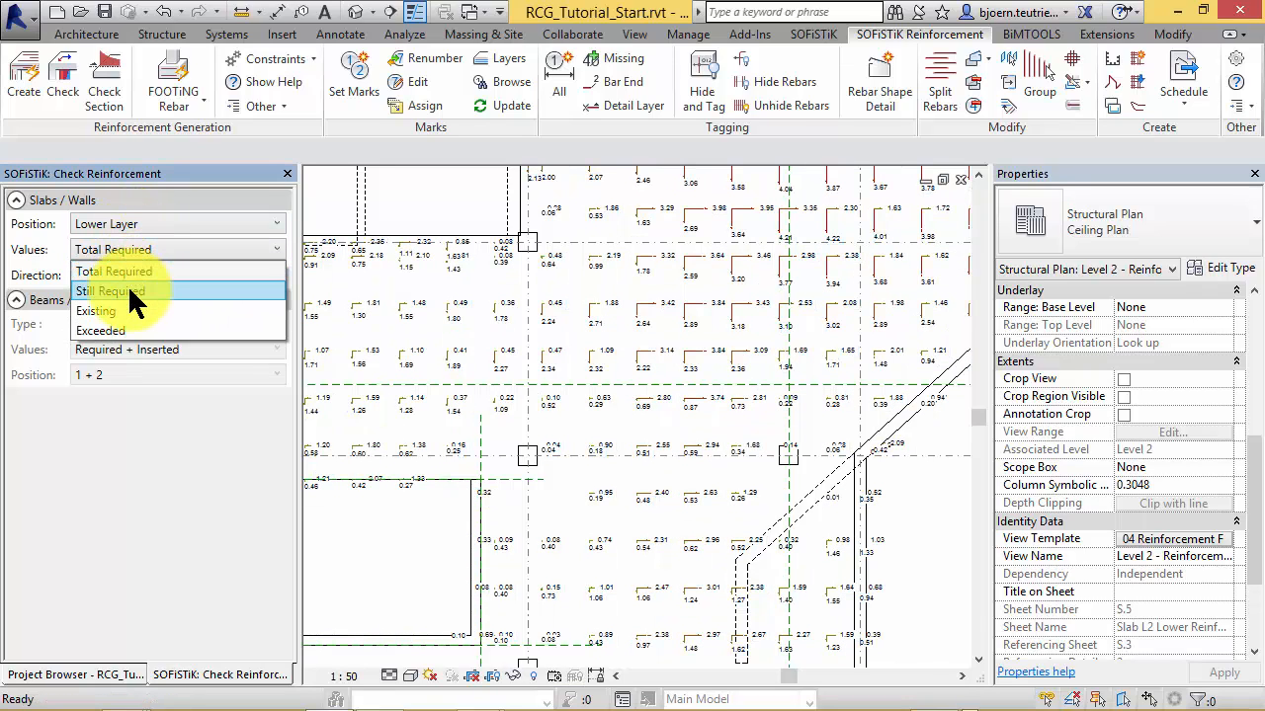
left_click(111, 291)
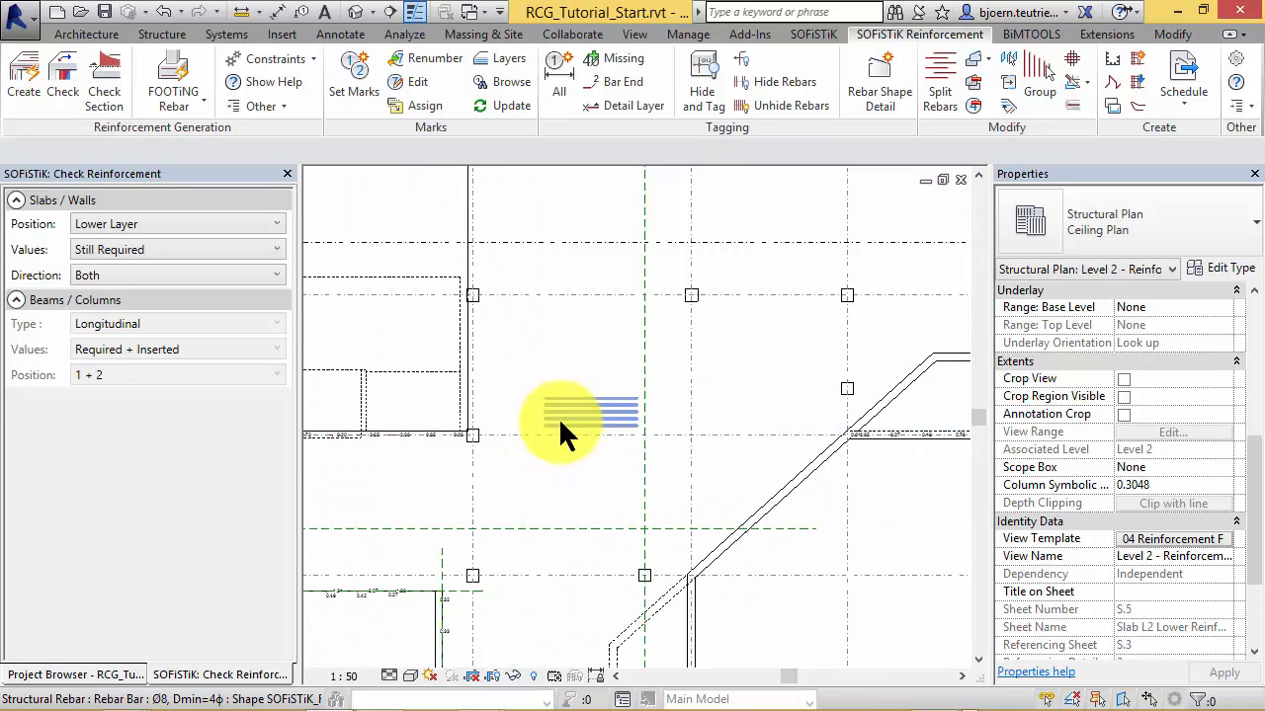
Step: Select a Ø8 rebar set and list the SOFiSTiK side panels to confirm Check Reinforcement
left_click(583, 415)
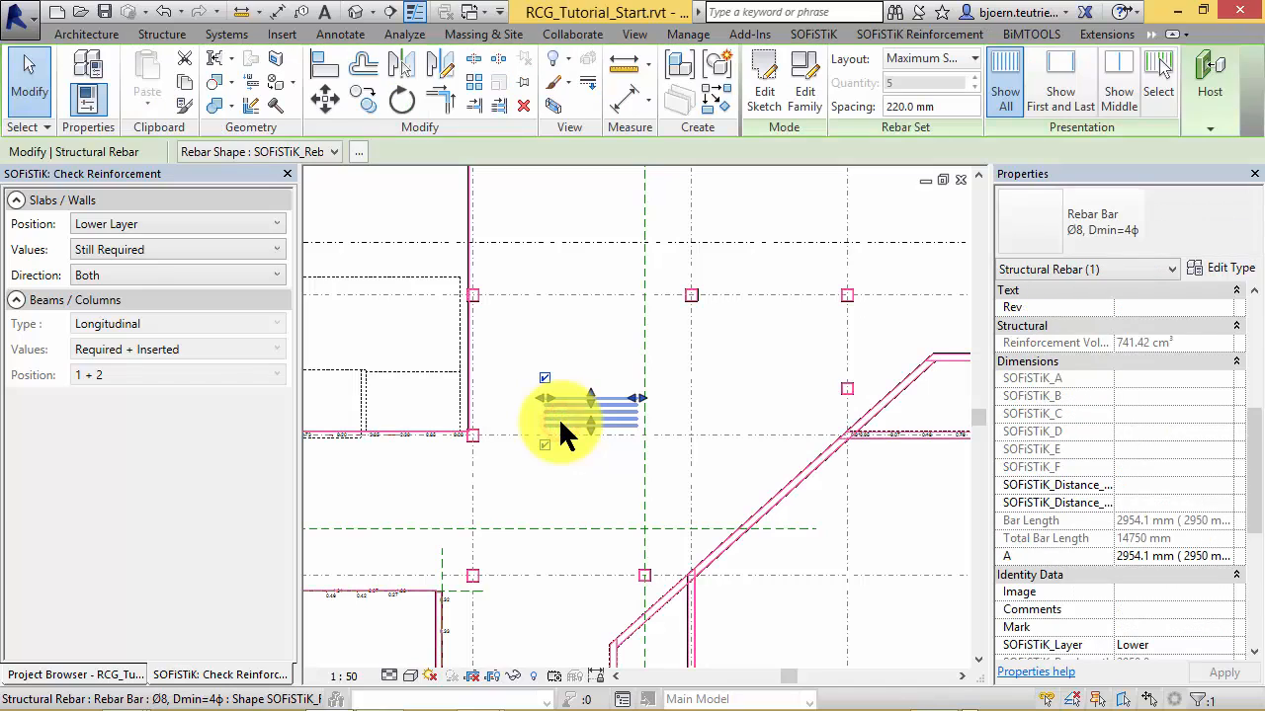
mouse_move(570, 435)
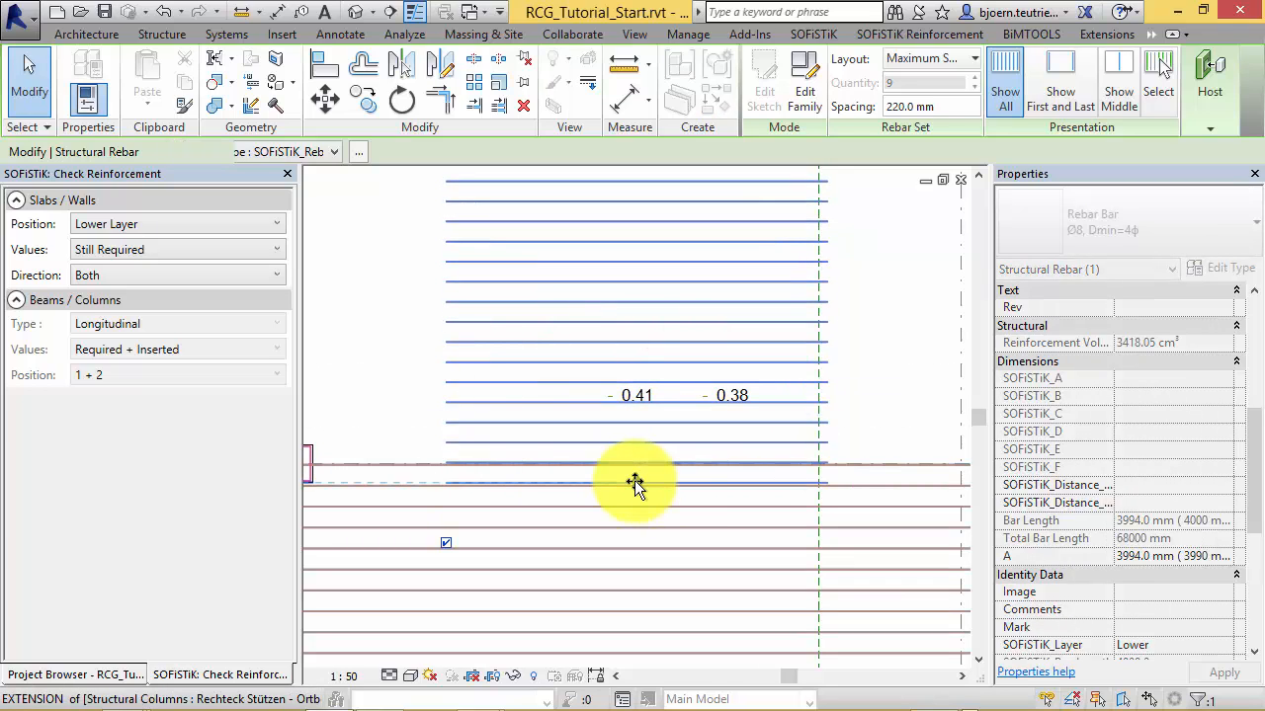
left_click(636, 484)
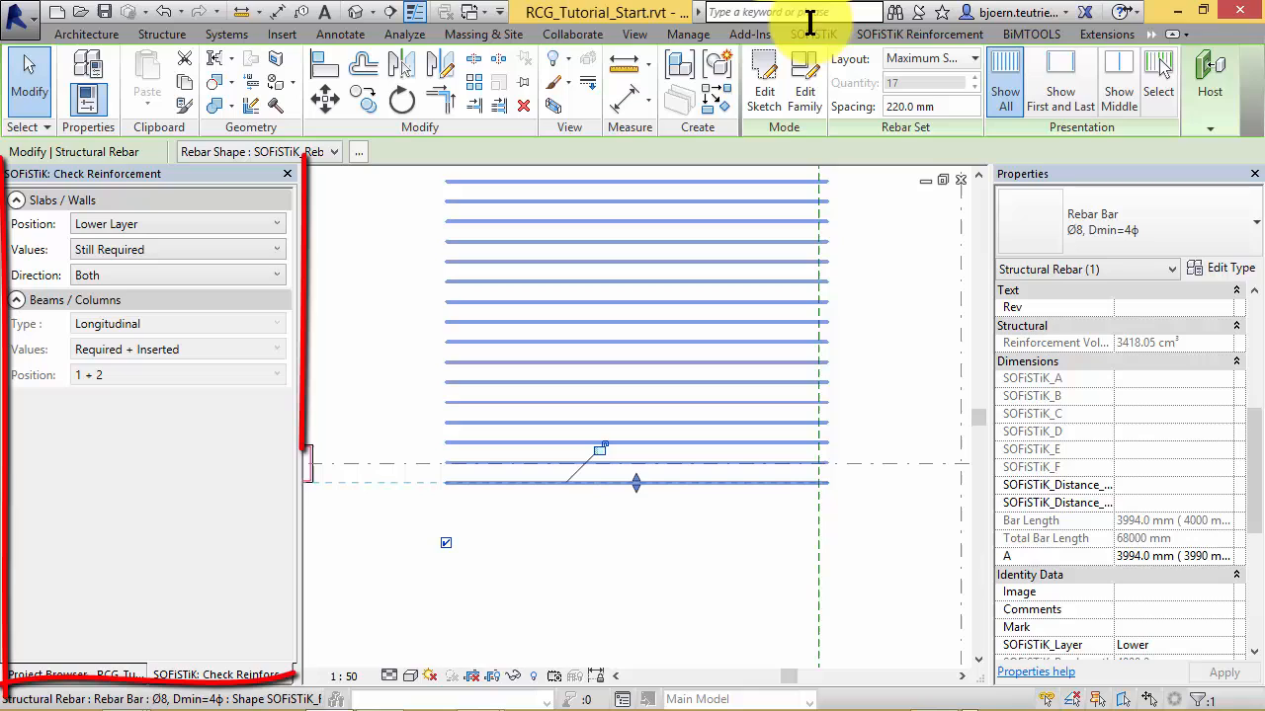
left_click(812, 33)
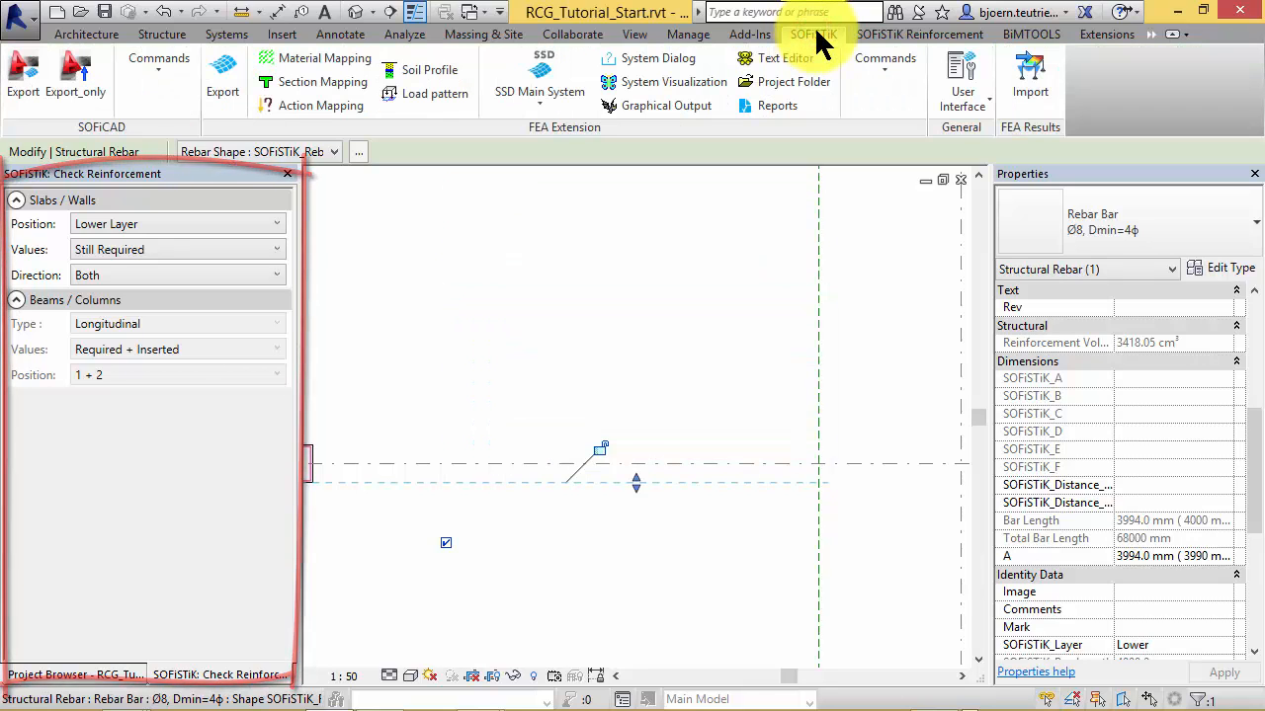
left_click(961, 79)
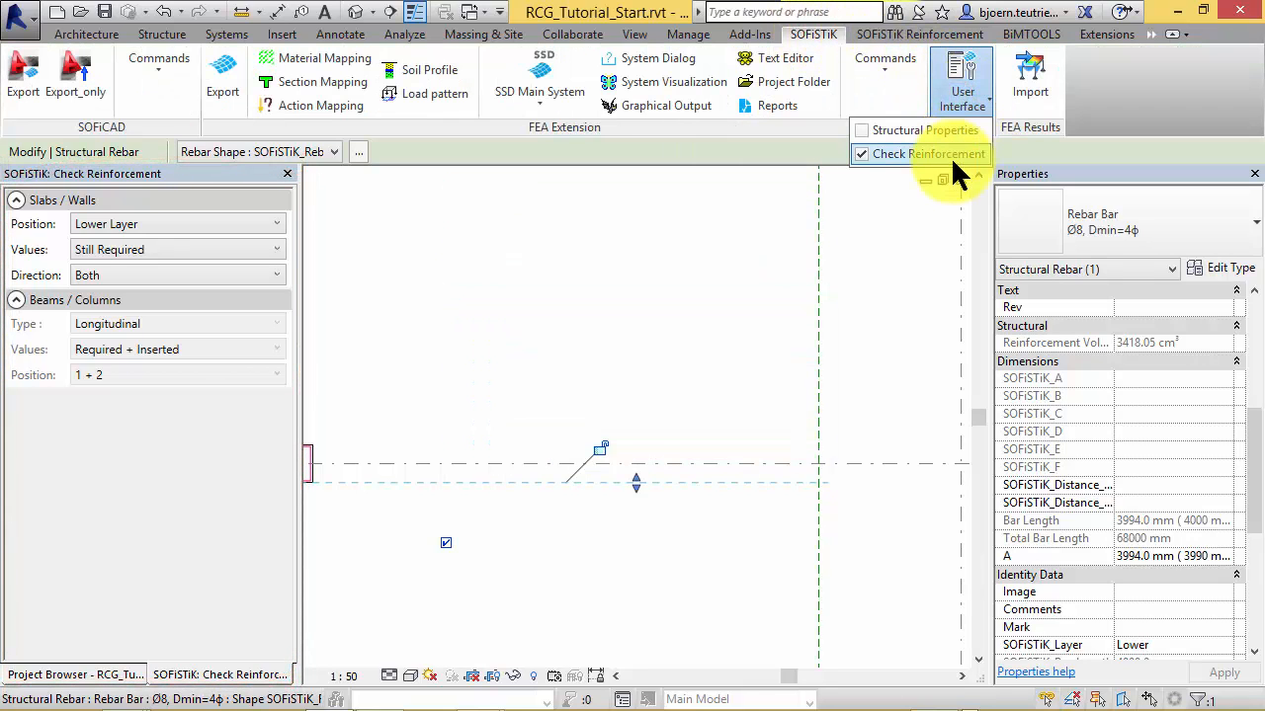
mouse_move(958, 155)
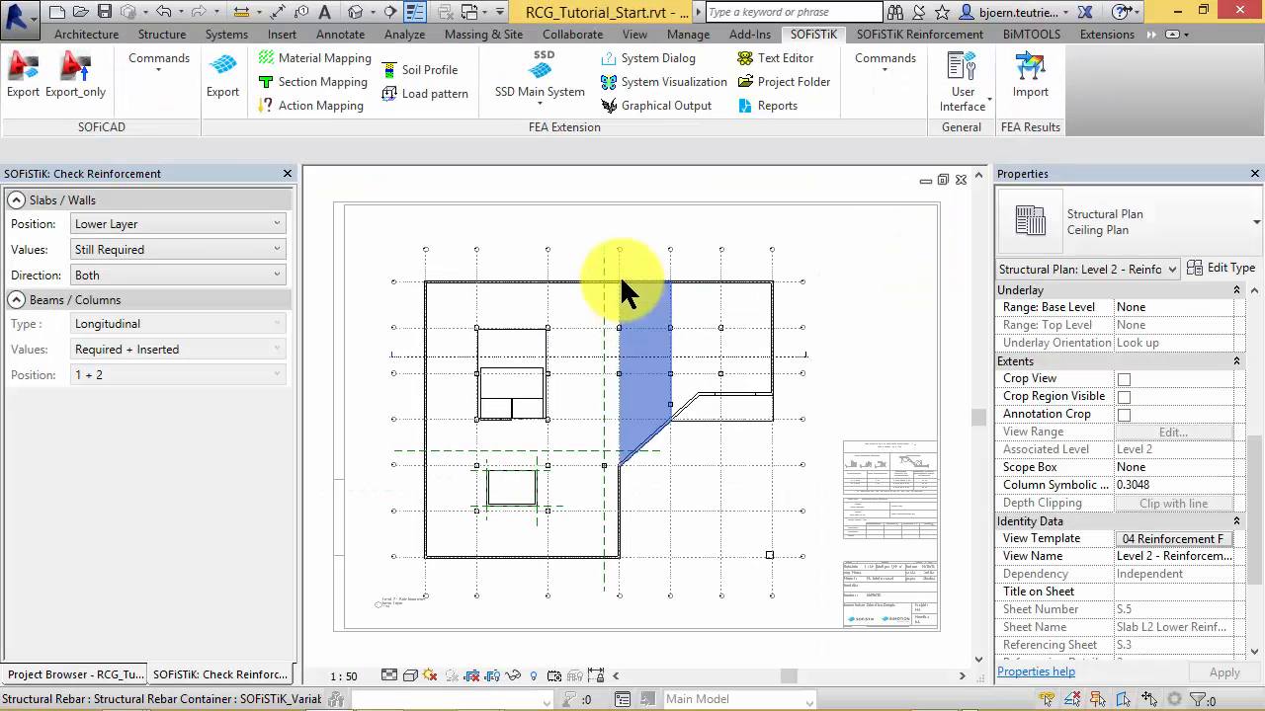
Step: Clear the selection and expand Views > 04 Reinforcement in the Project Browser
left_click(345, 454)
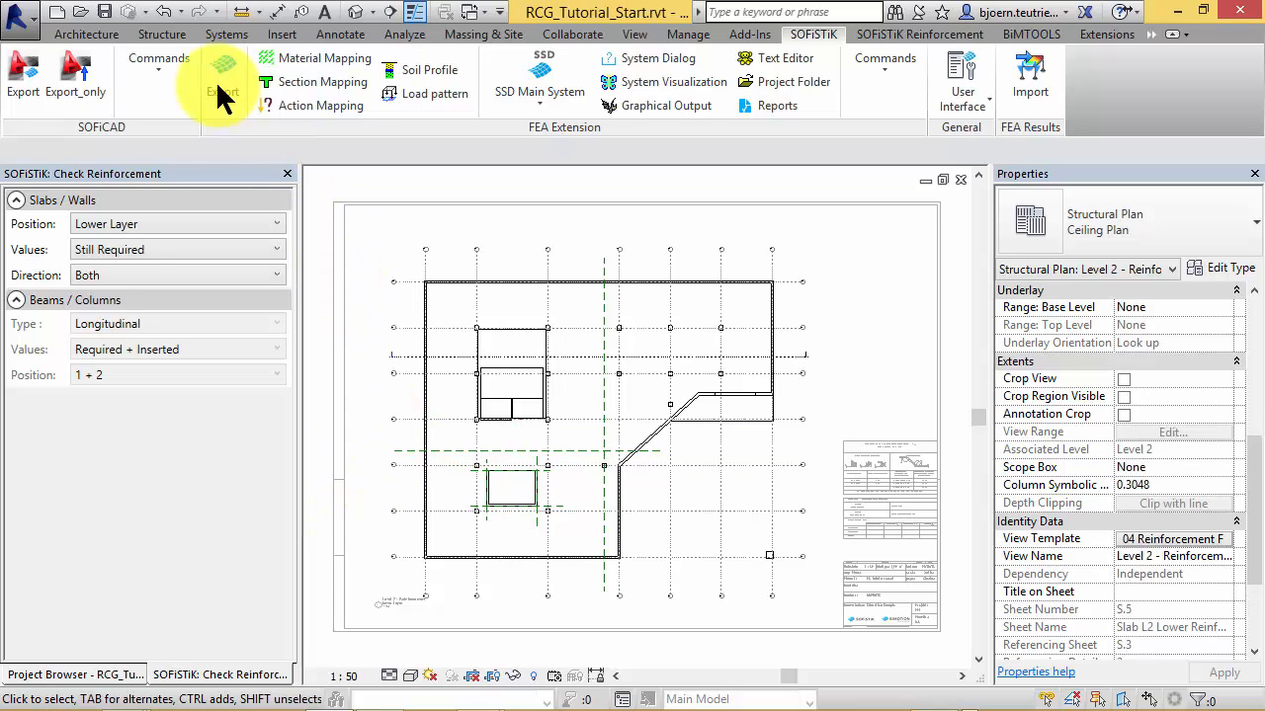
left_click(162, 34)
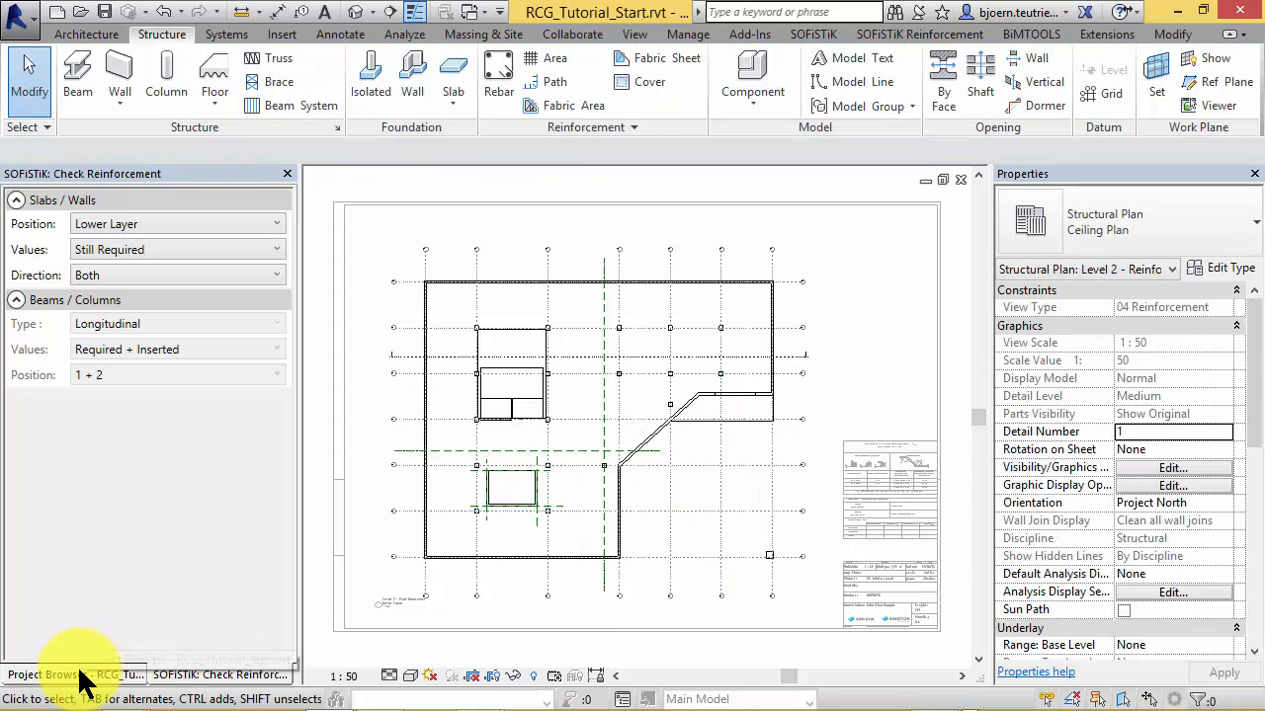
left_click(43, 676)
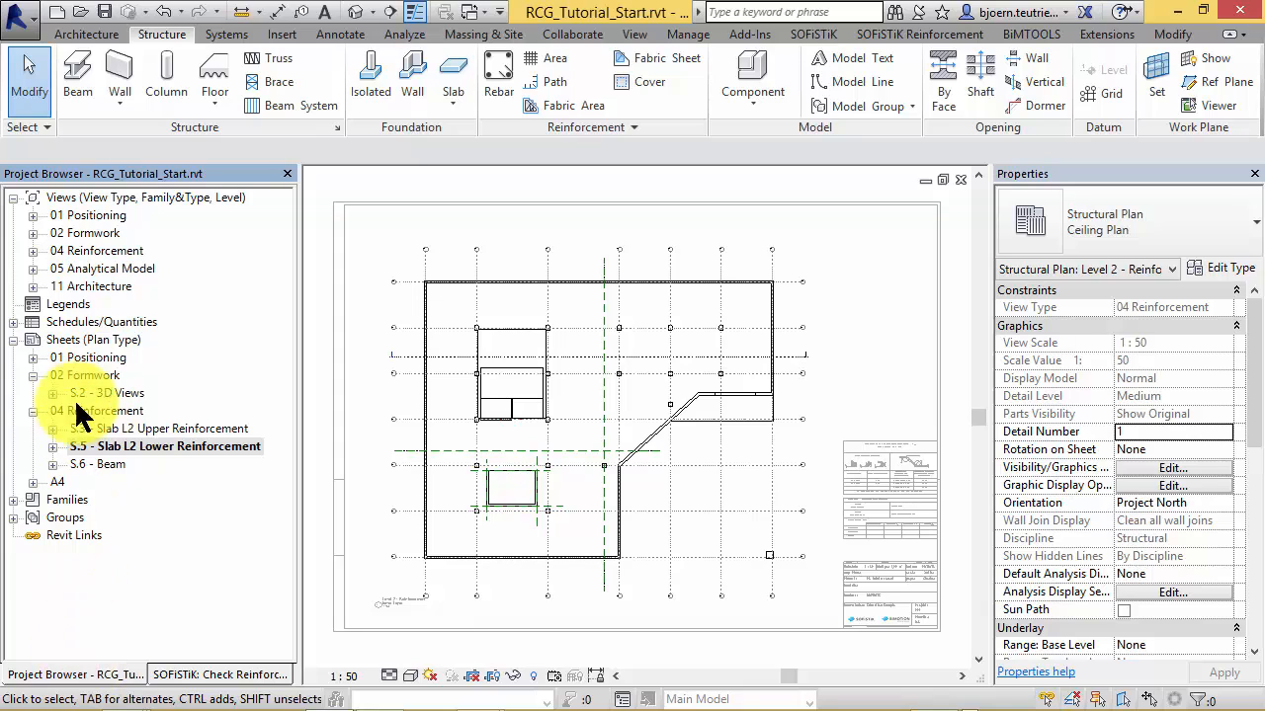
left_click(53, 409)
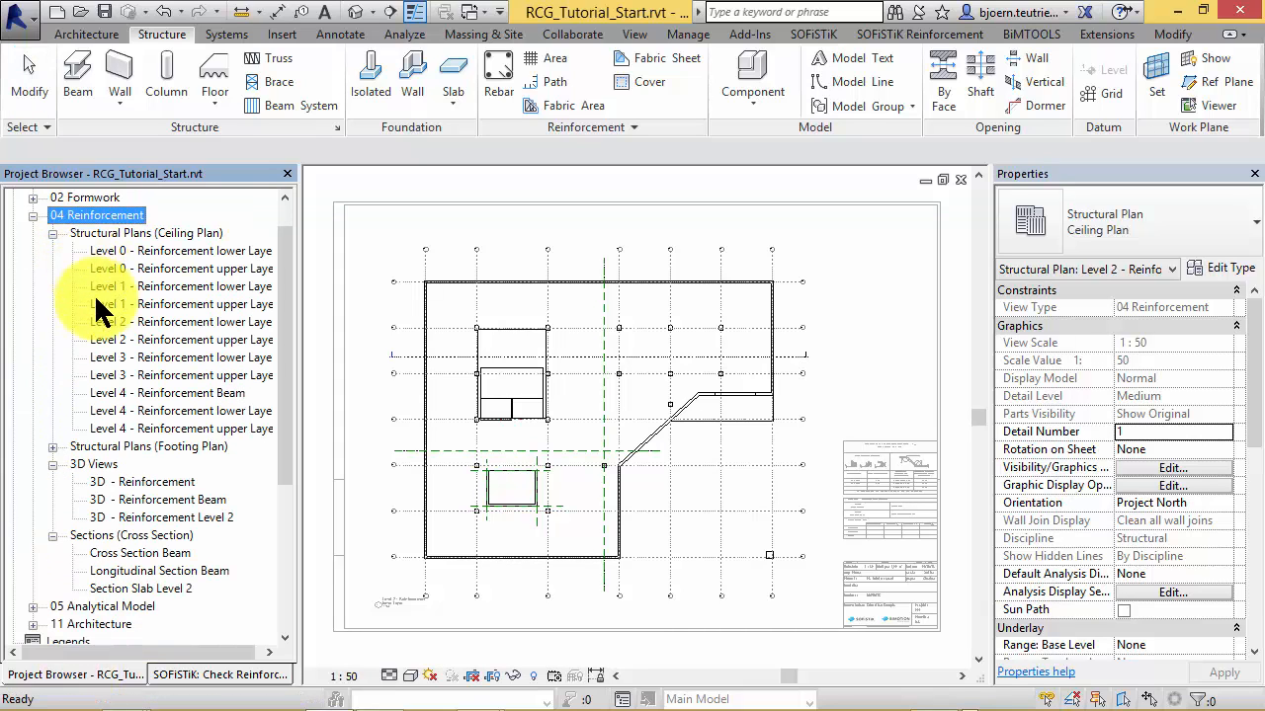
Step: In 3D - Reinforcement Level 2, start a section check on the Level 2 slab for design case 2
double_click(162, 517)
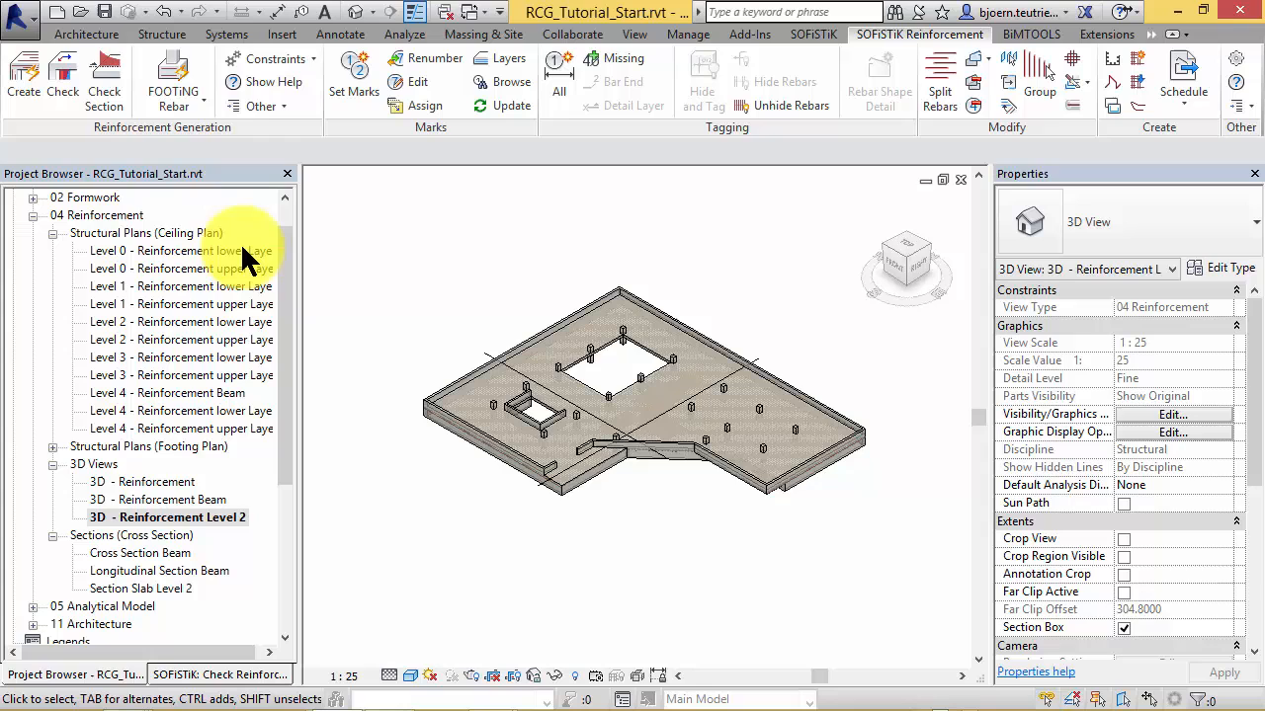
left_click(63, 77)
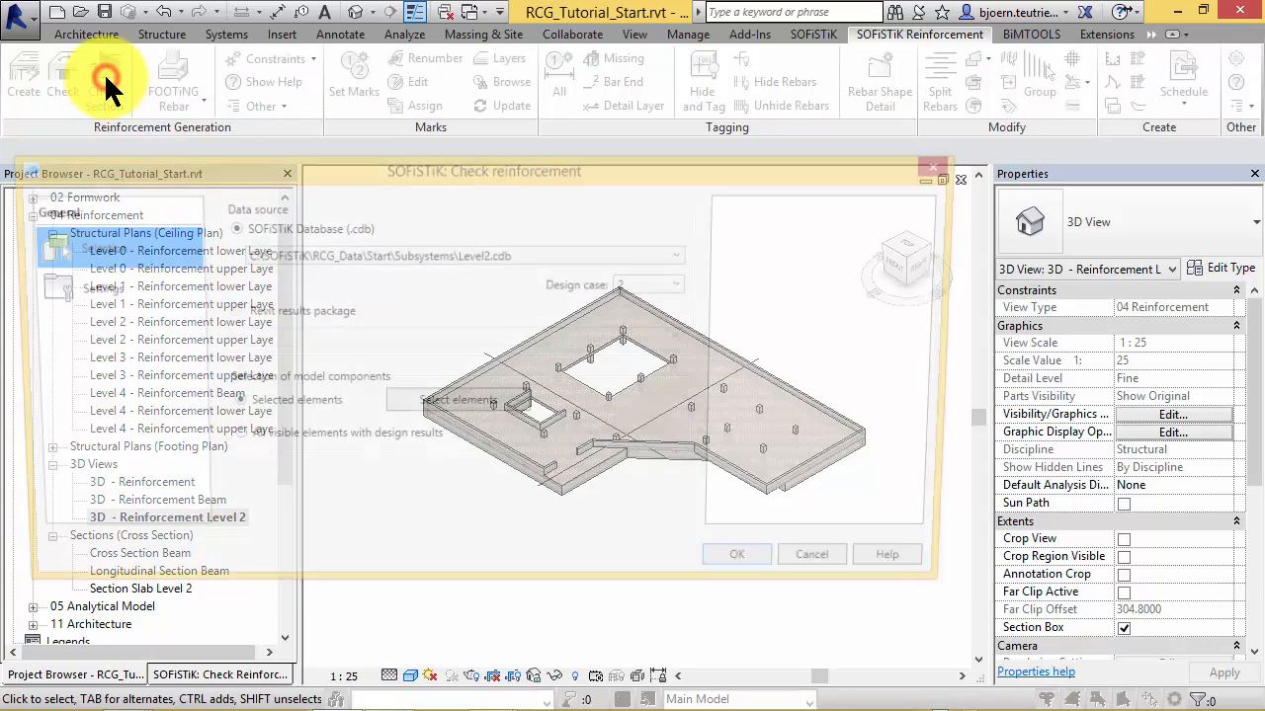
left_click(457, 405)
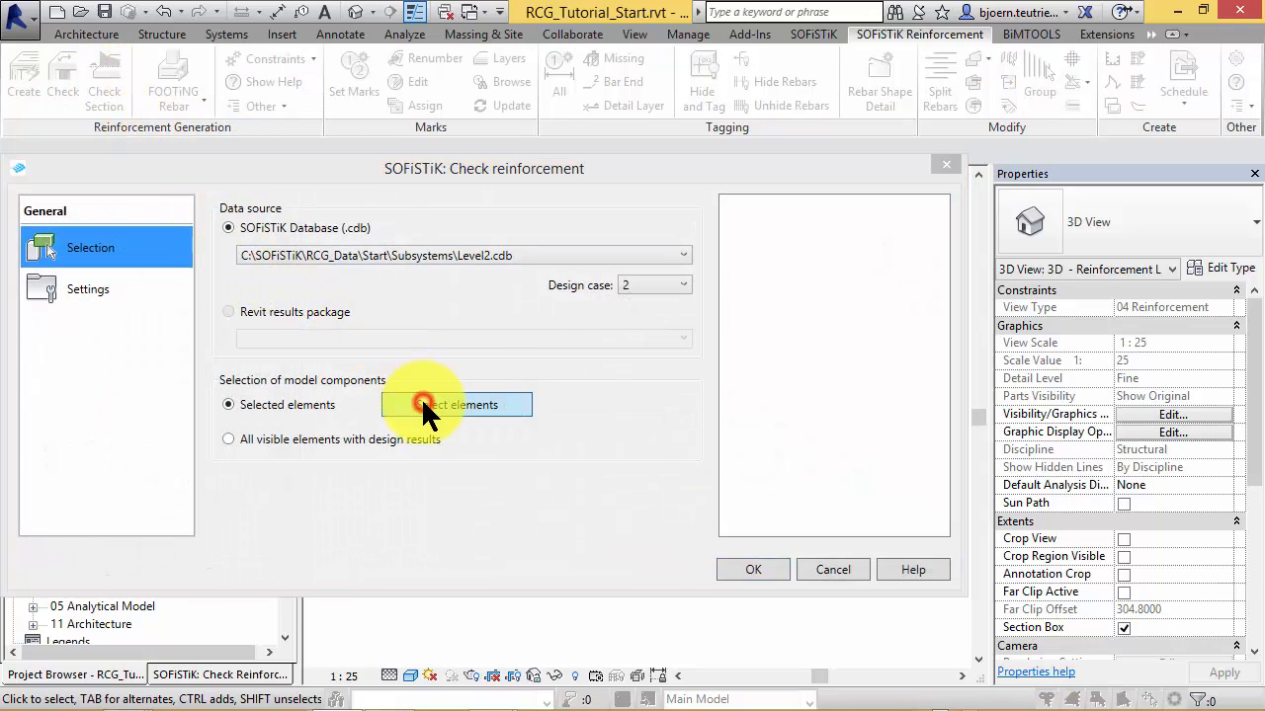
left_click(456, 405)
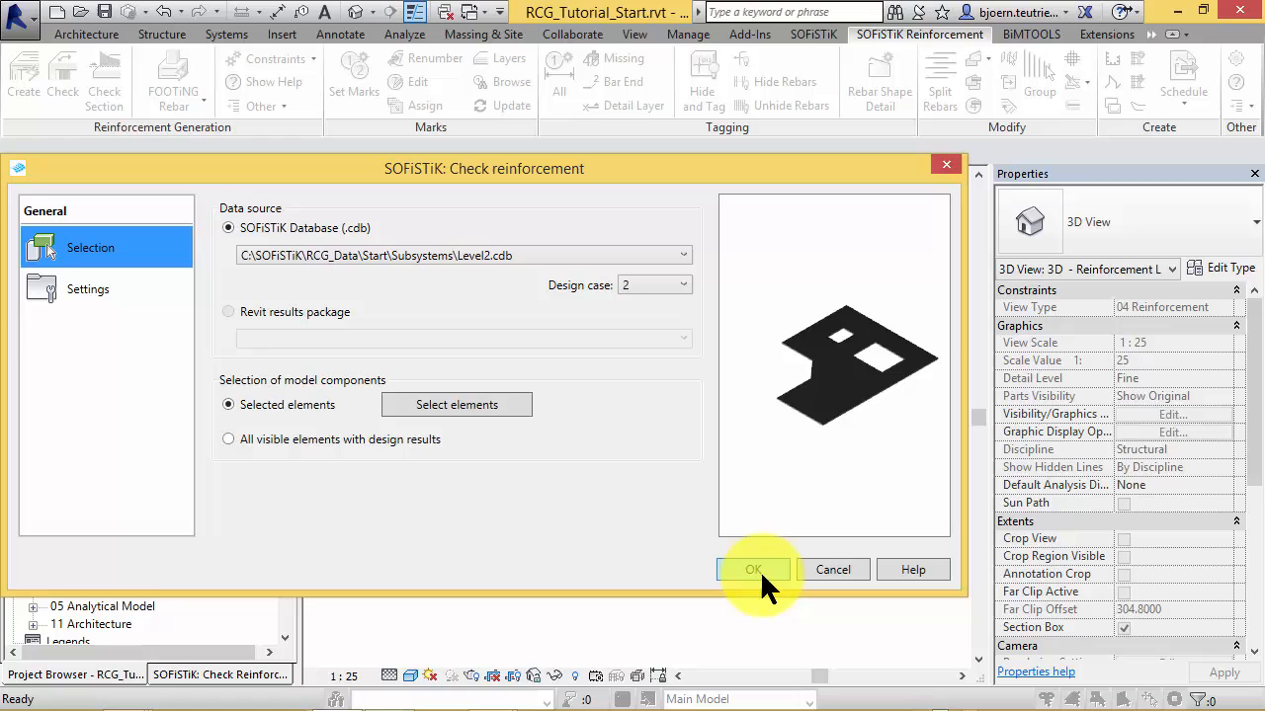
left_click(753, 569)
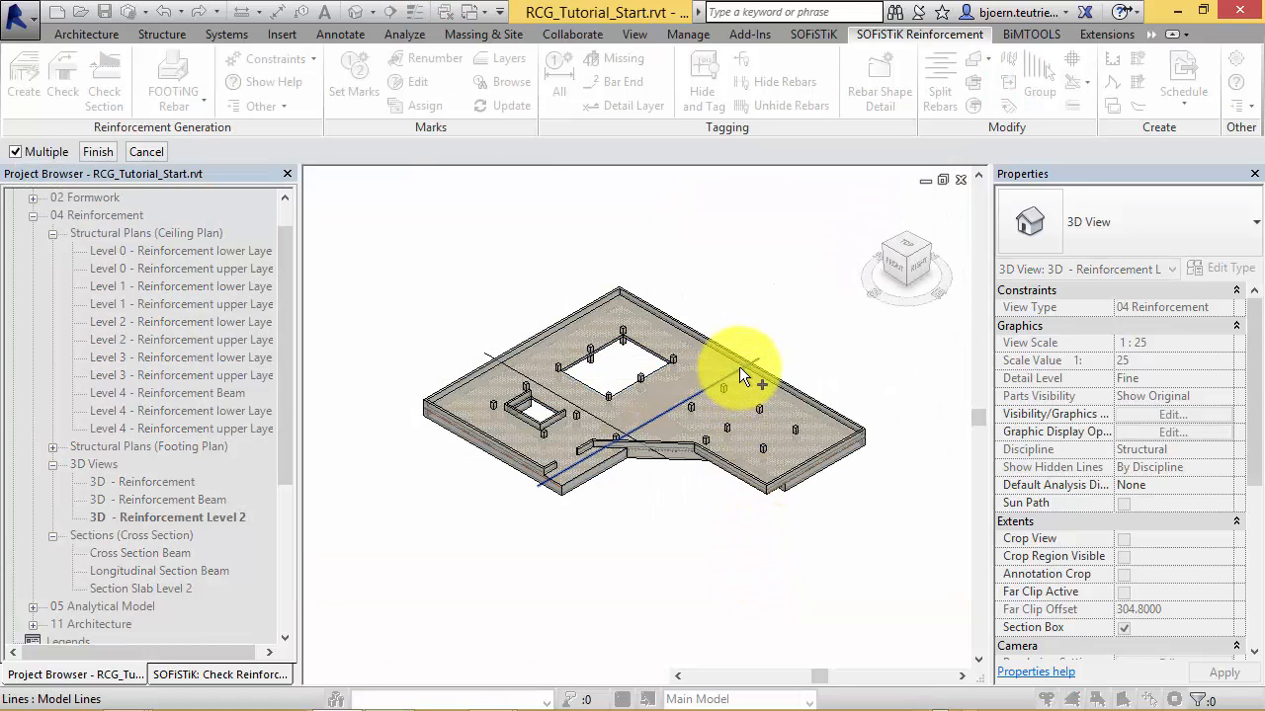
mouse_move(504, 375)
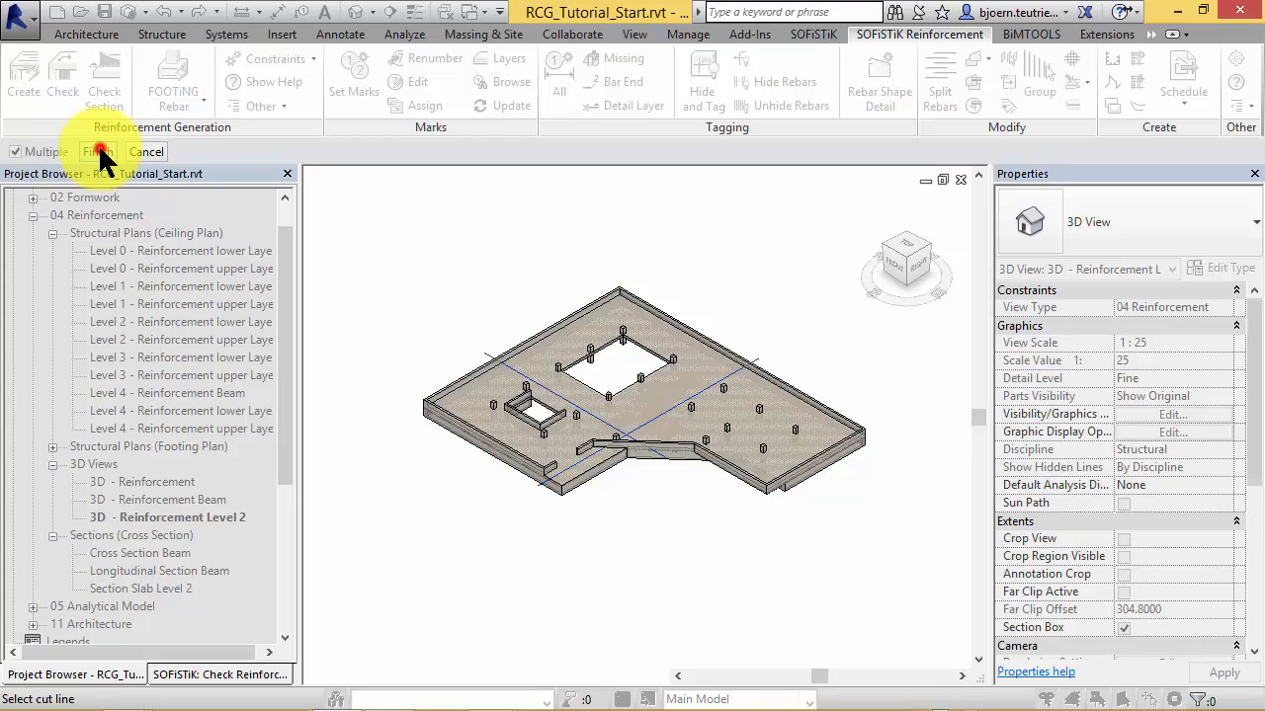
Step: Finish the section lines and show lower-layer results for both directions
left_click(99, 150)
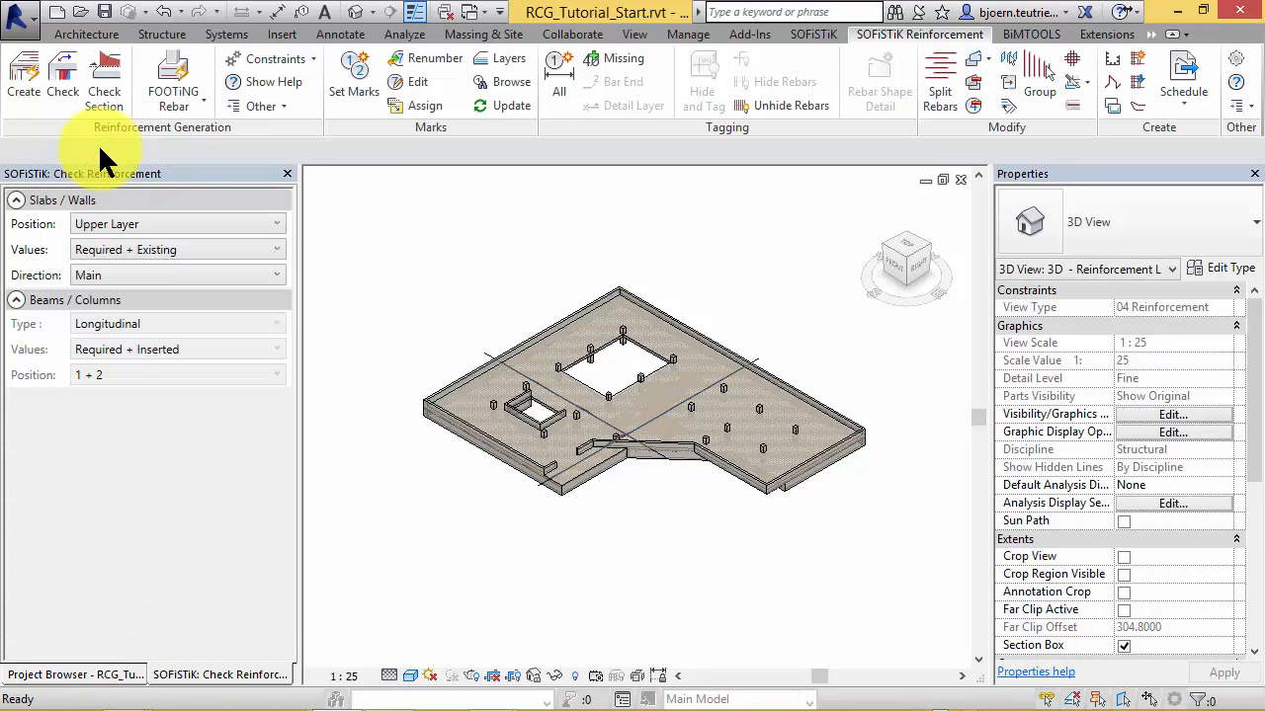
mouse_move(453, 294)
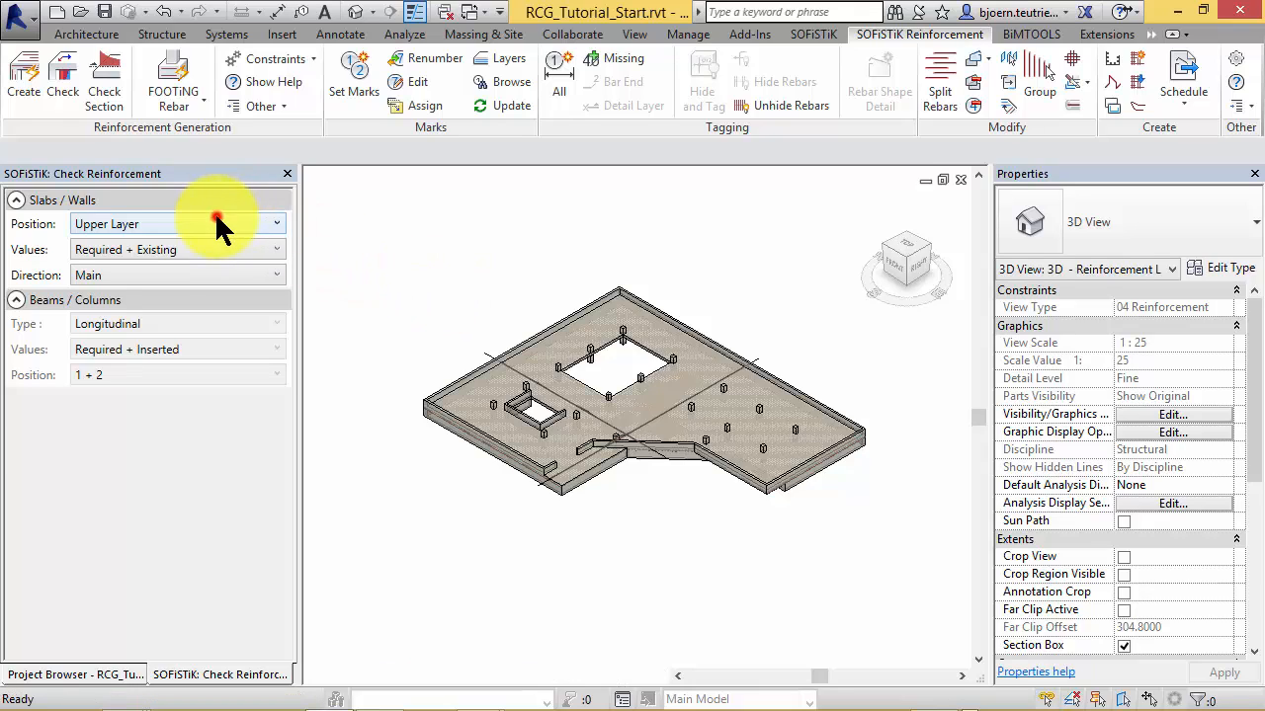
left_click(274, 223)
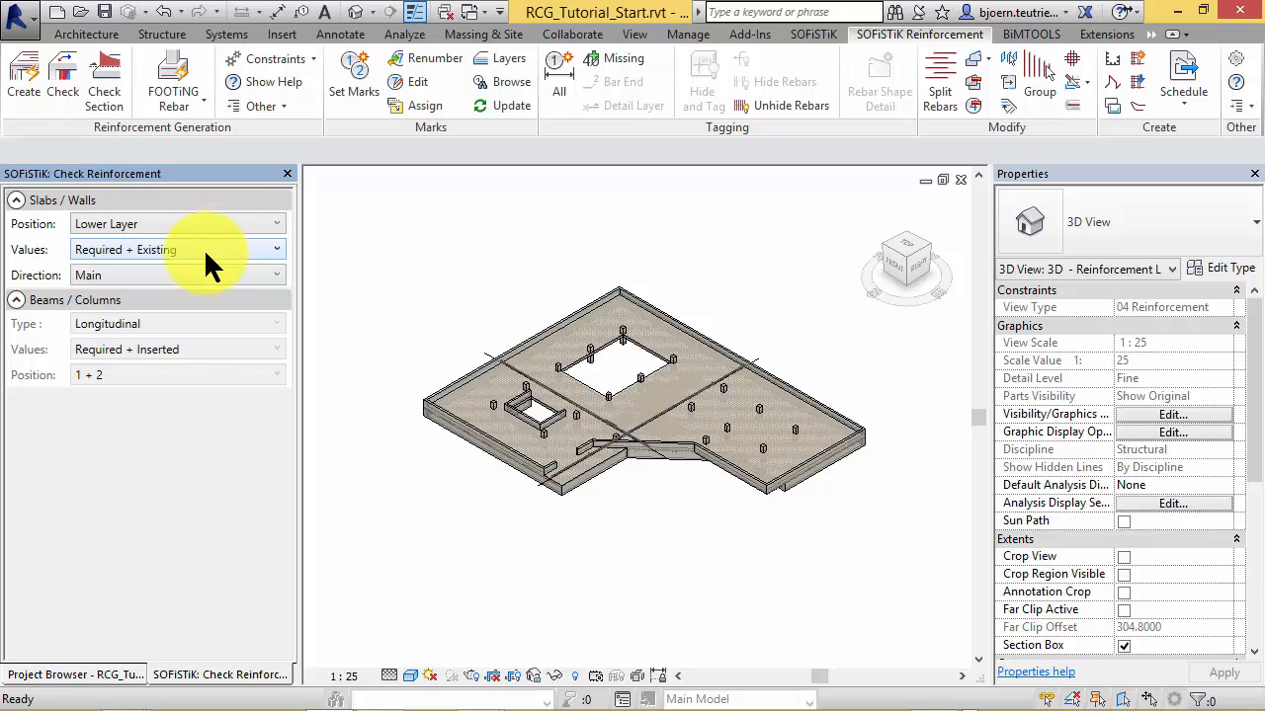
left_click(276, 275)
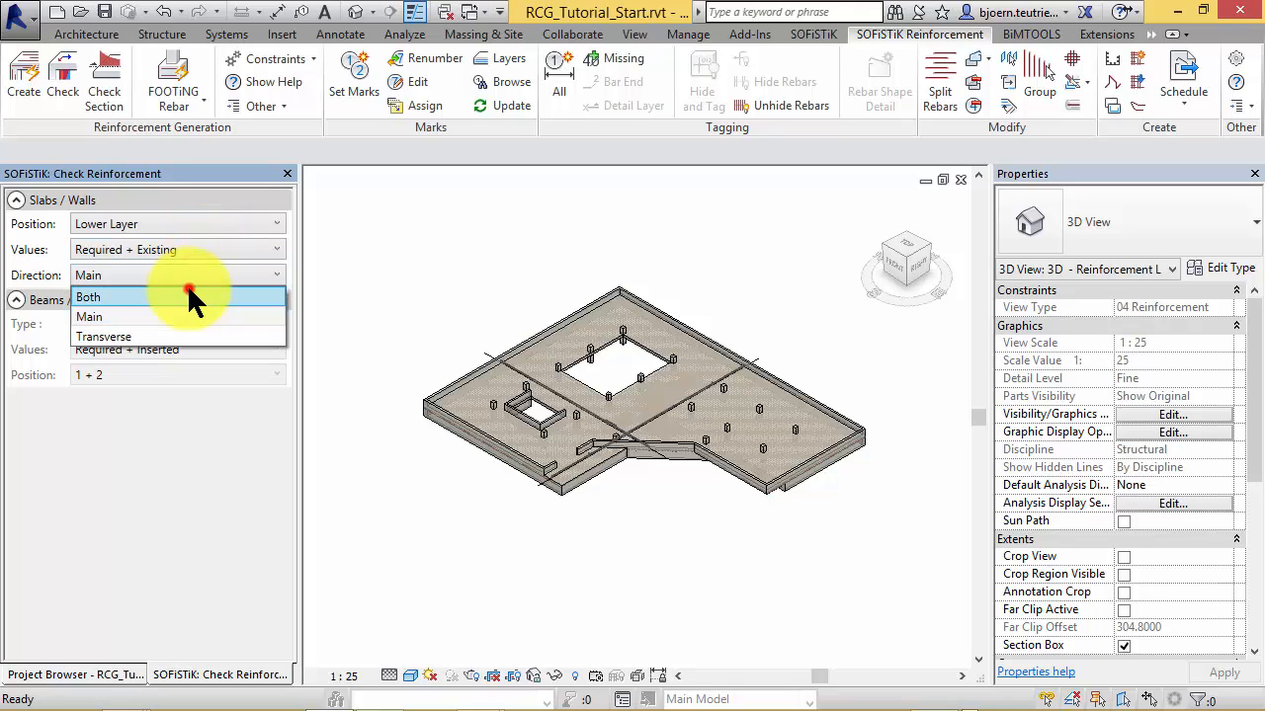
left_click(89, 297)
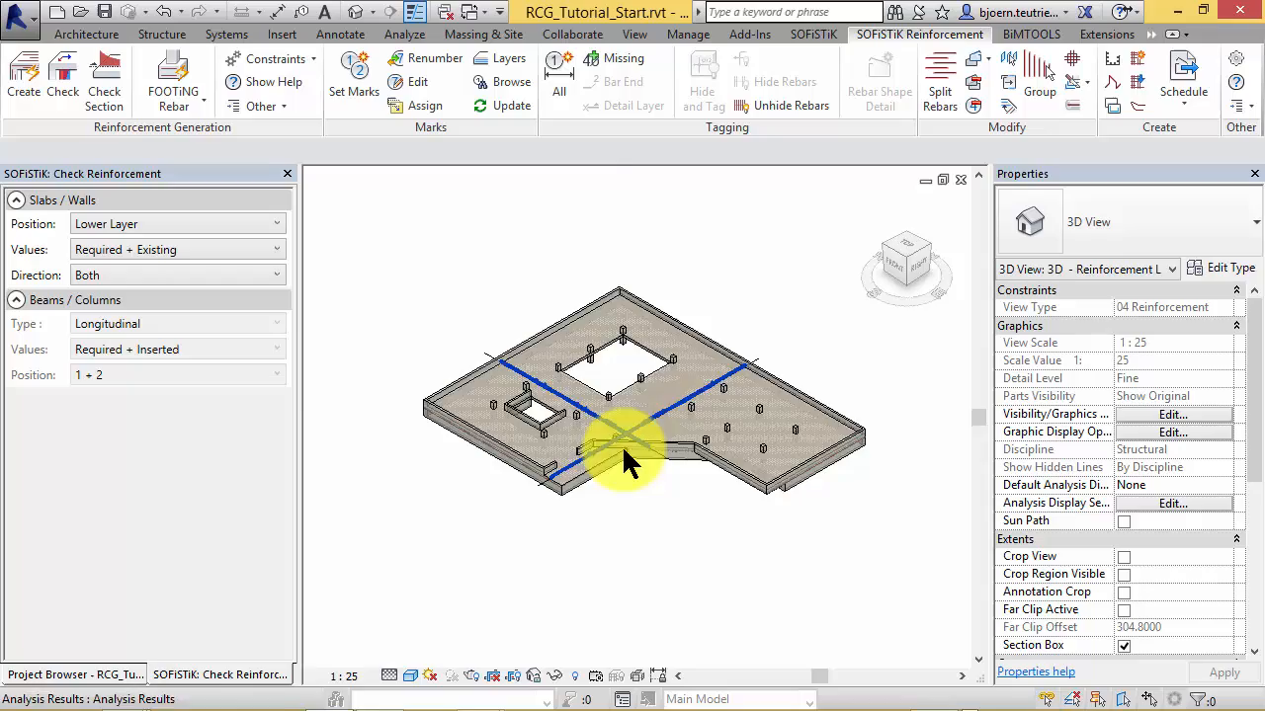
Step: Select the 18-bar Ø8 rebar set at 220 mm and drag it beside the section results
scroll("down", 3)
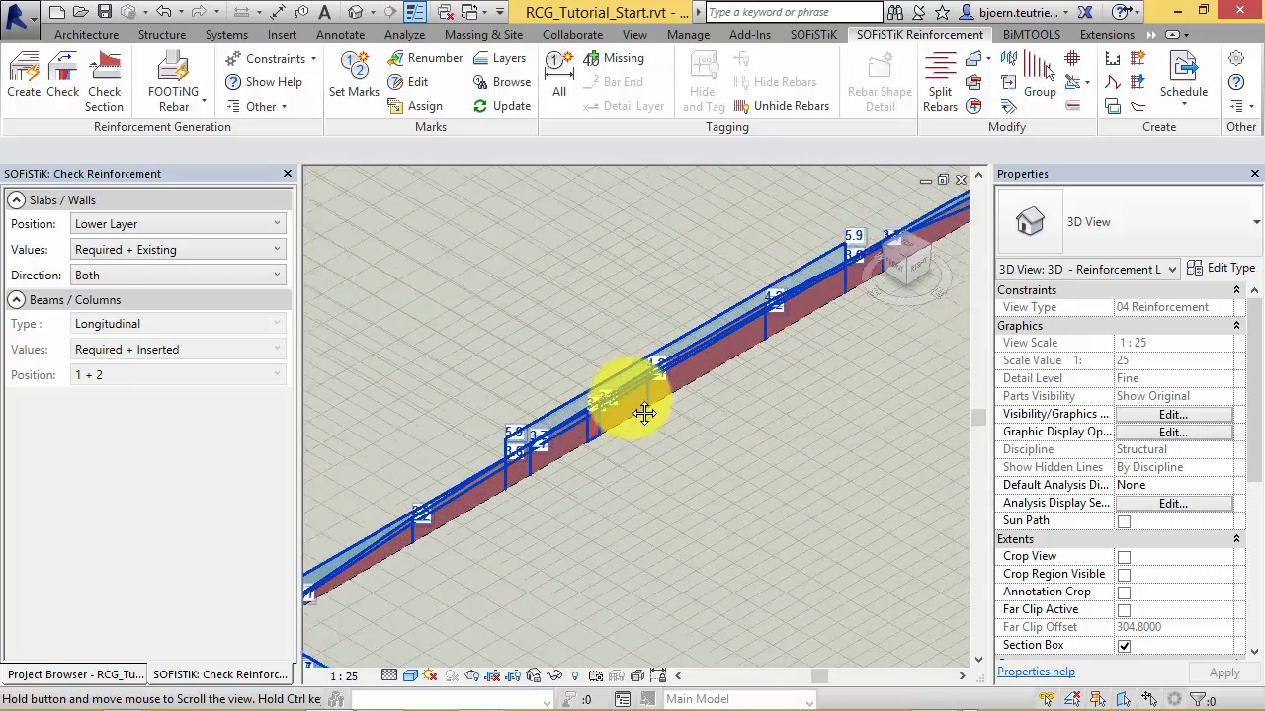
left_click_drag(644, 415, 929, 267)
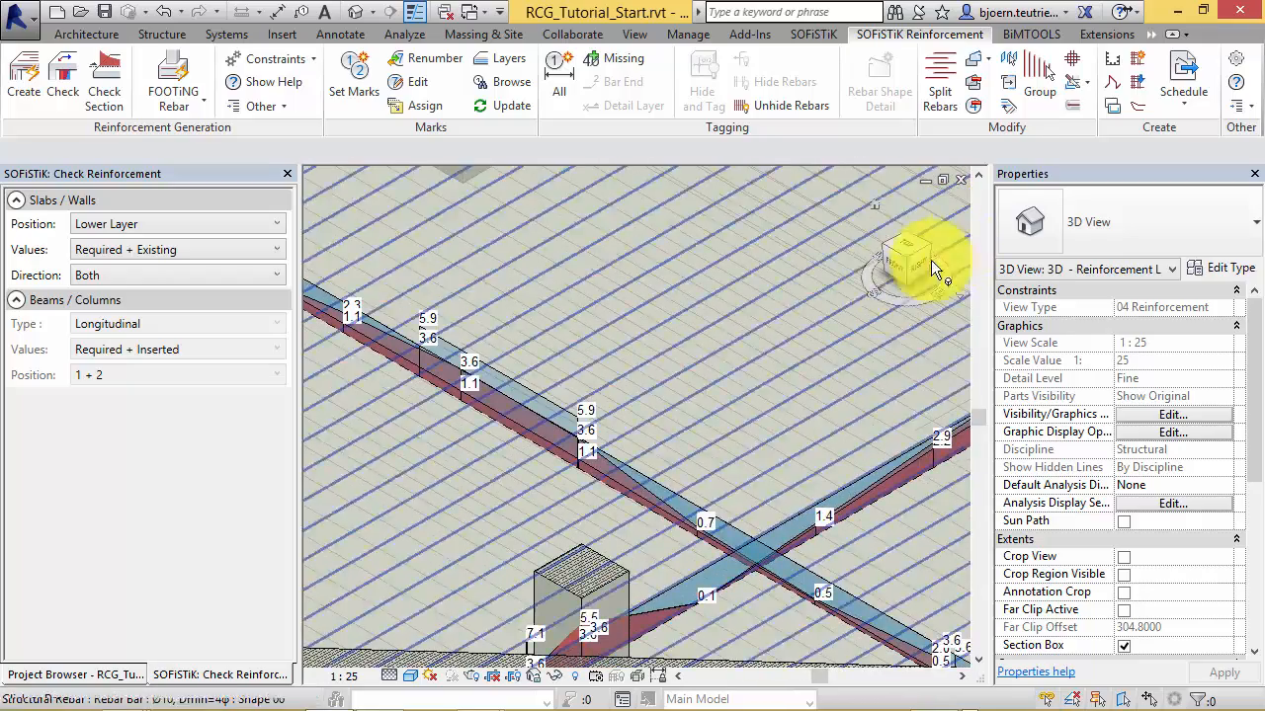
left_click(583, 504)
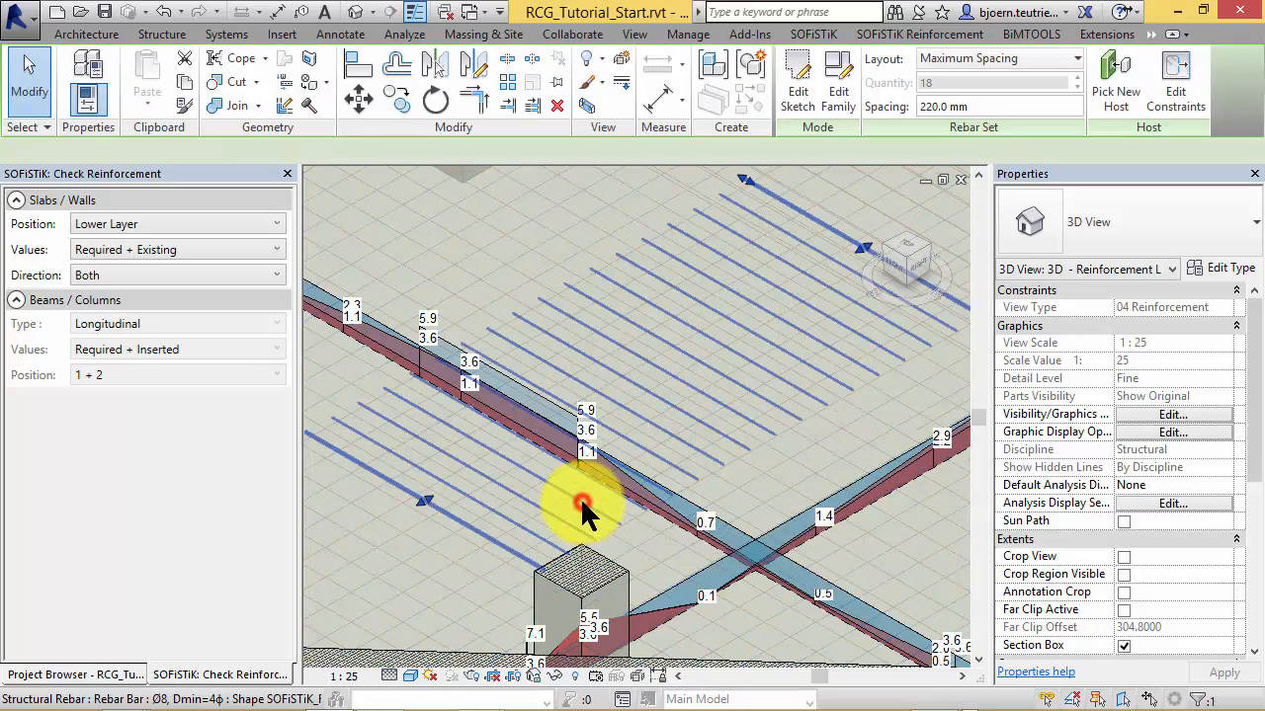
left_click(583, 504)
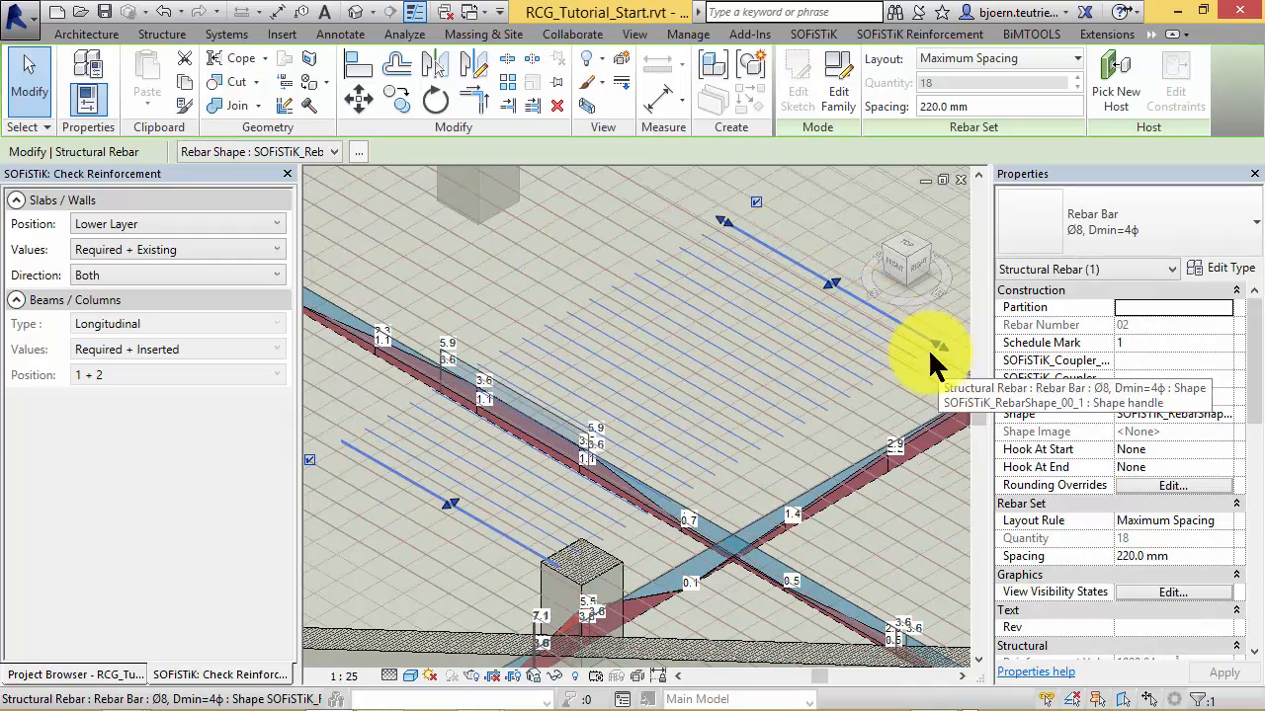
left_click_drag(929, 356, 695, 425)
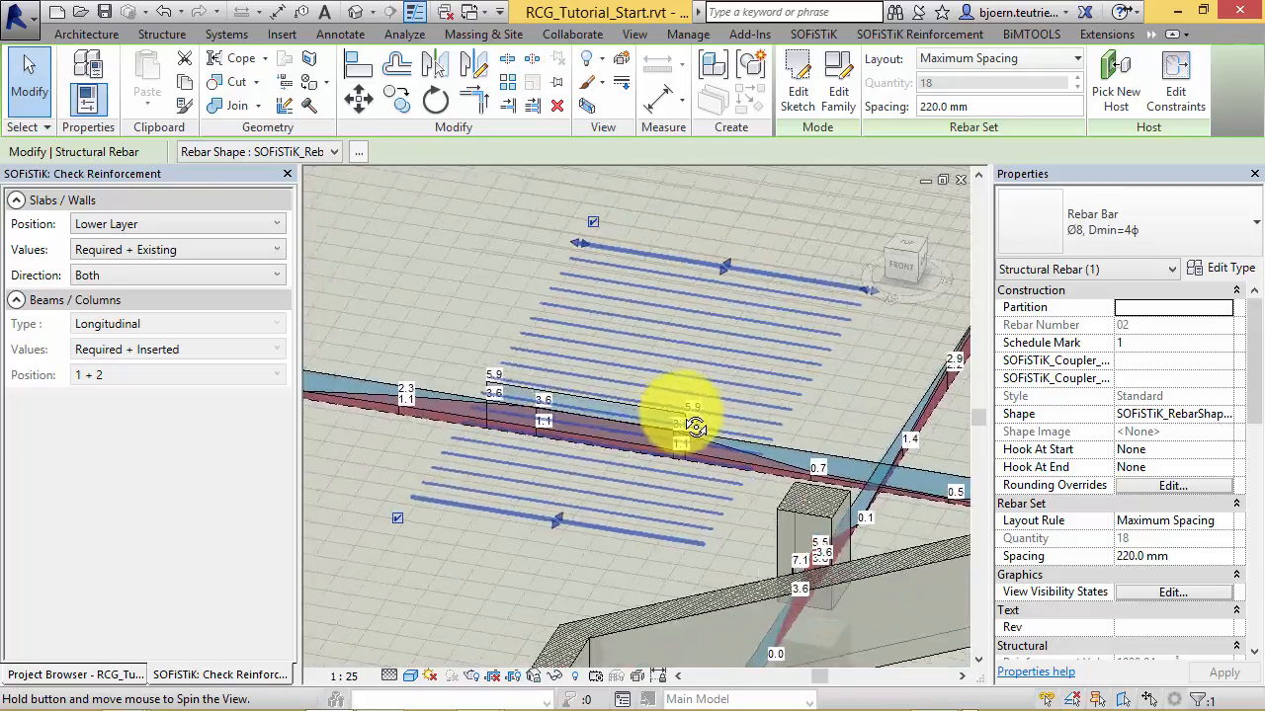
left_click_drag(696, 426, 451, 300)
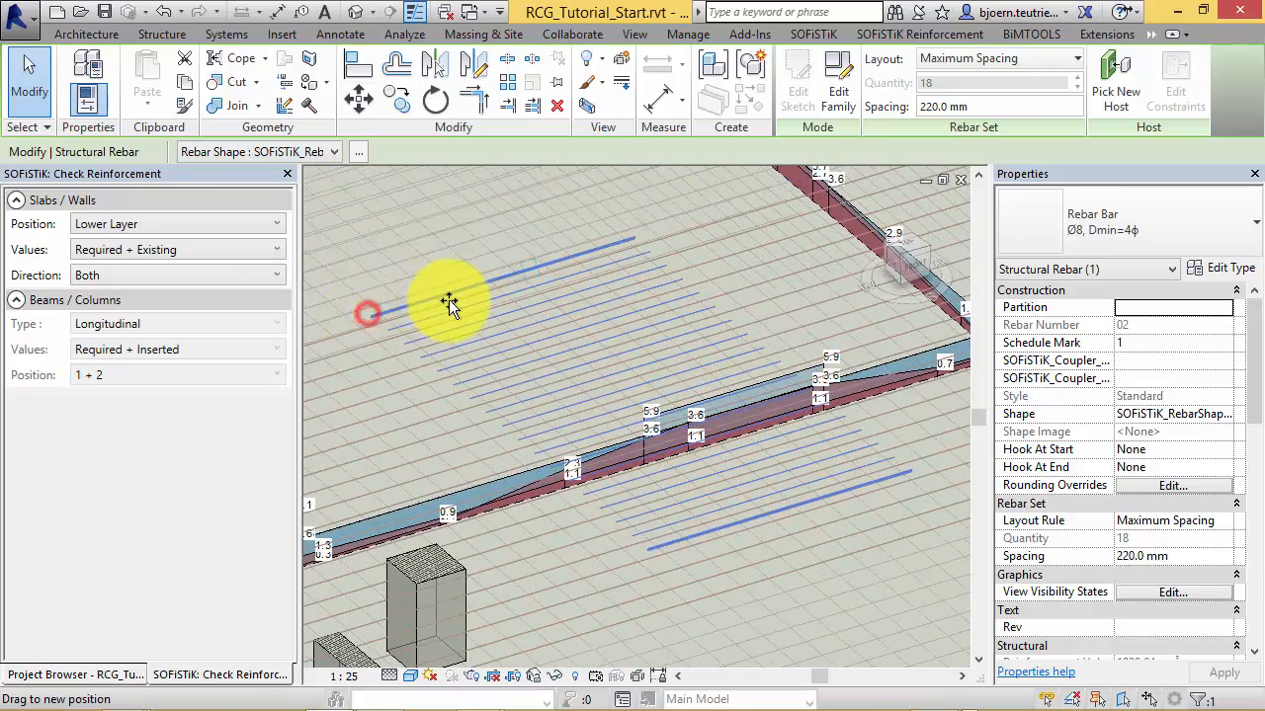
left_click_drag(451, 300, 359, 324)
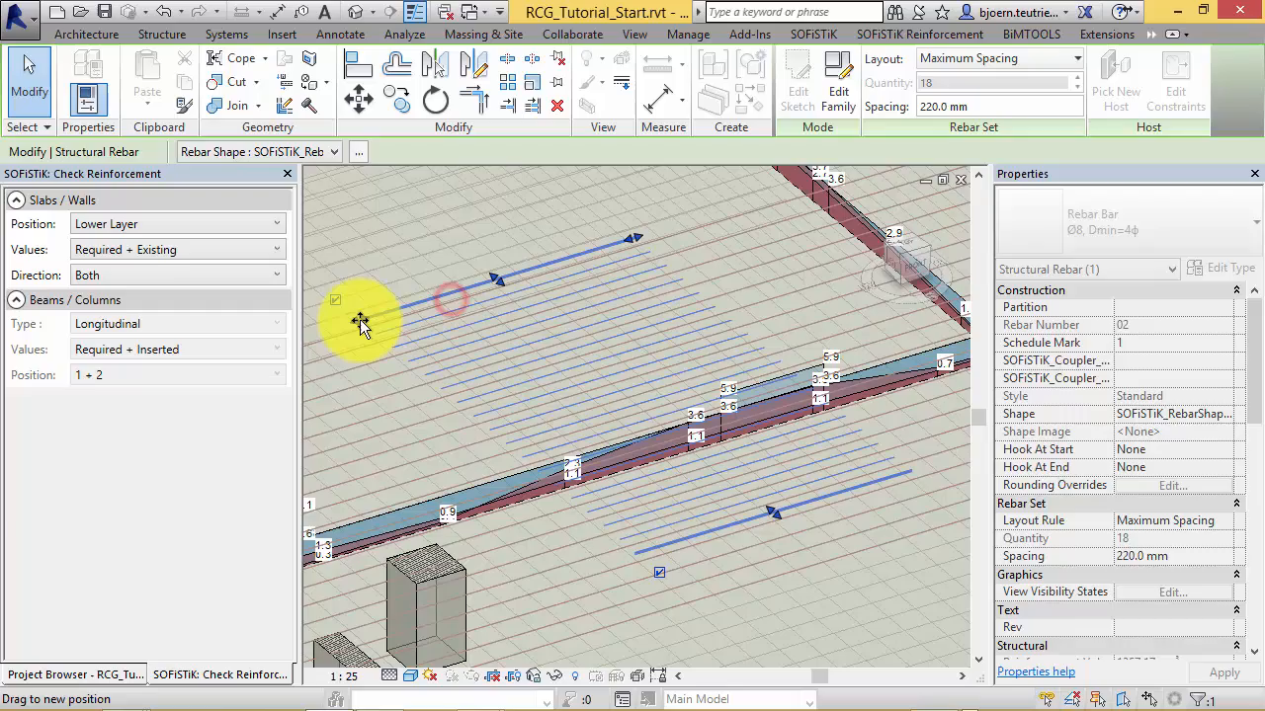